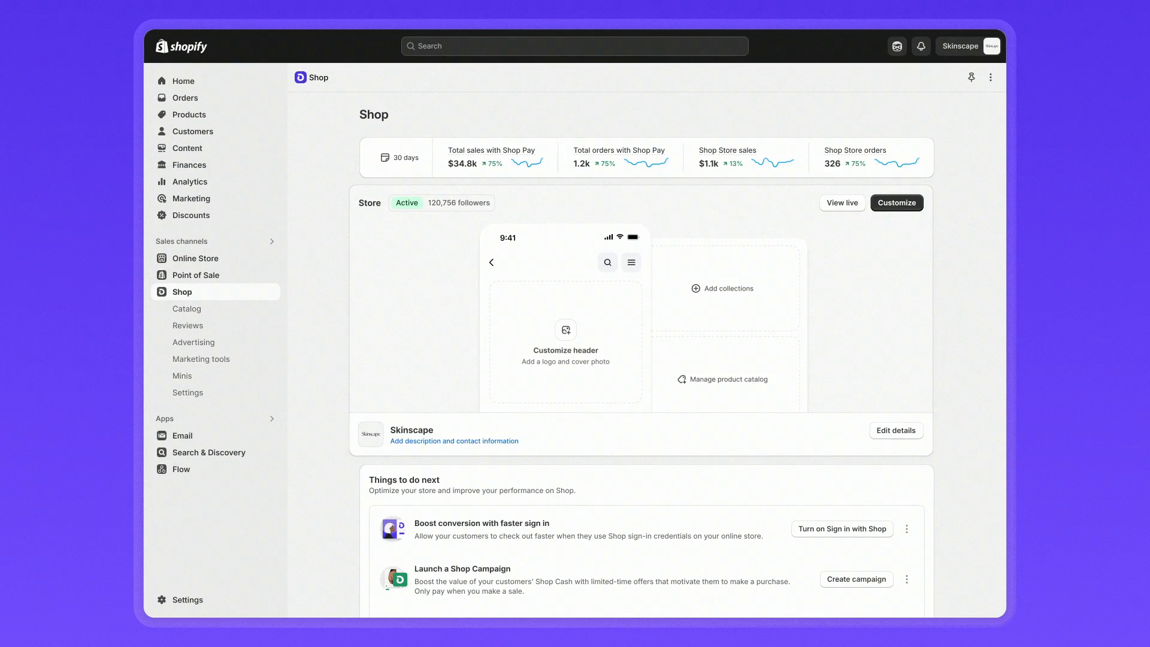
# - Begin customising the Shop Store header and add the Skinscape logo
pyautogui.click(896, 202)
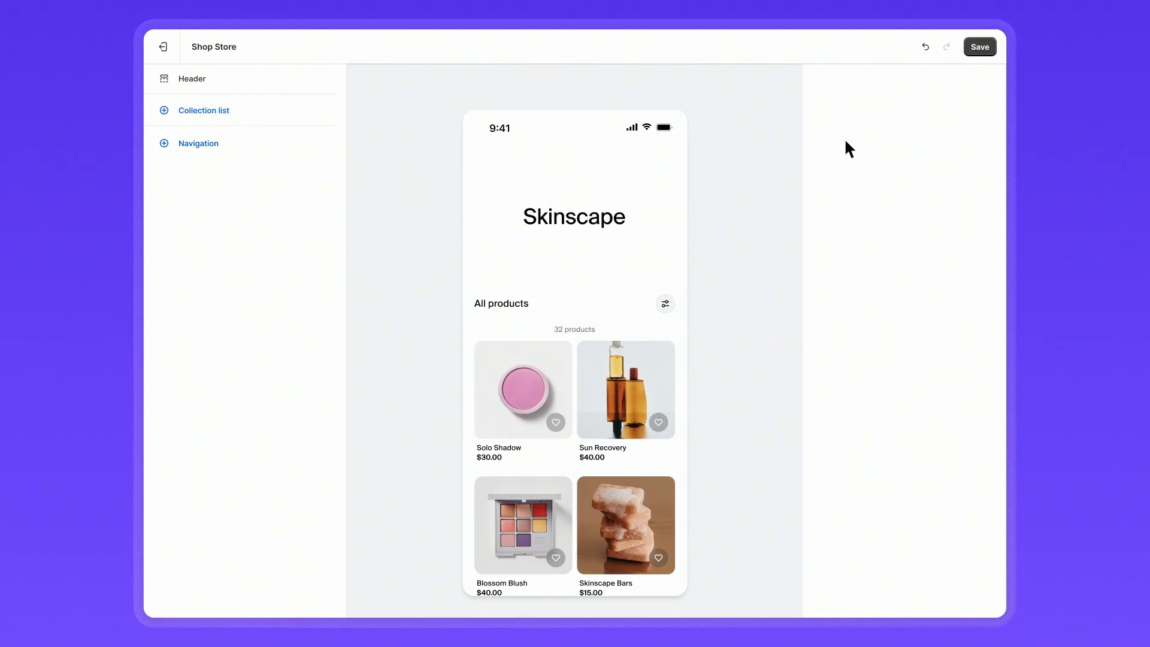
pyautogui.click(191, 79)
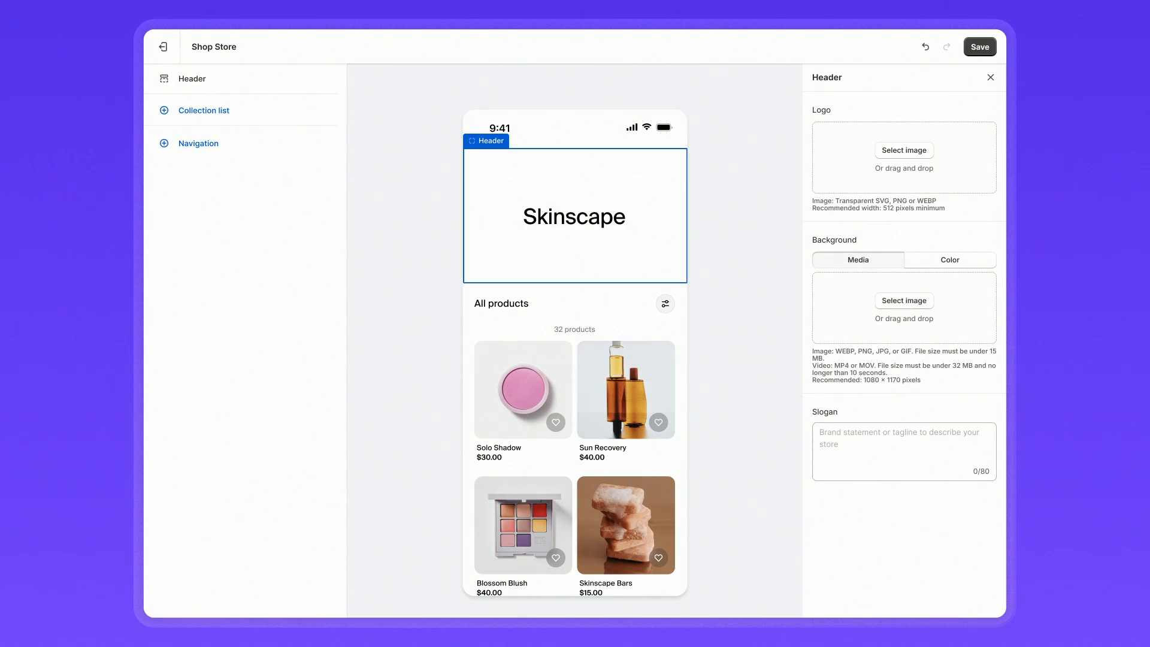
pyautogui.click(903, 151)
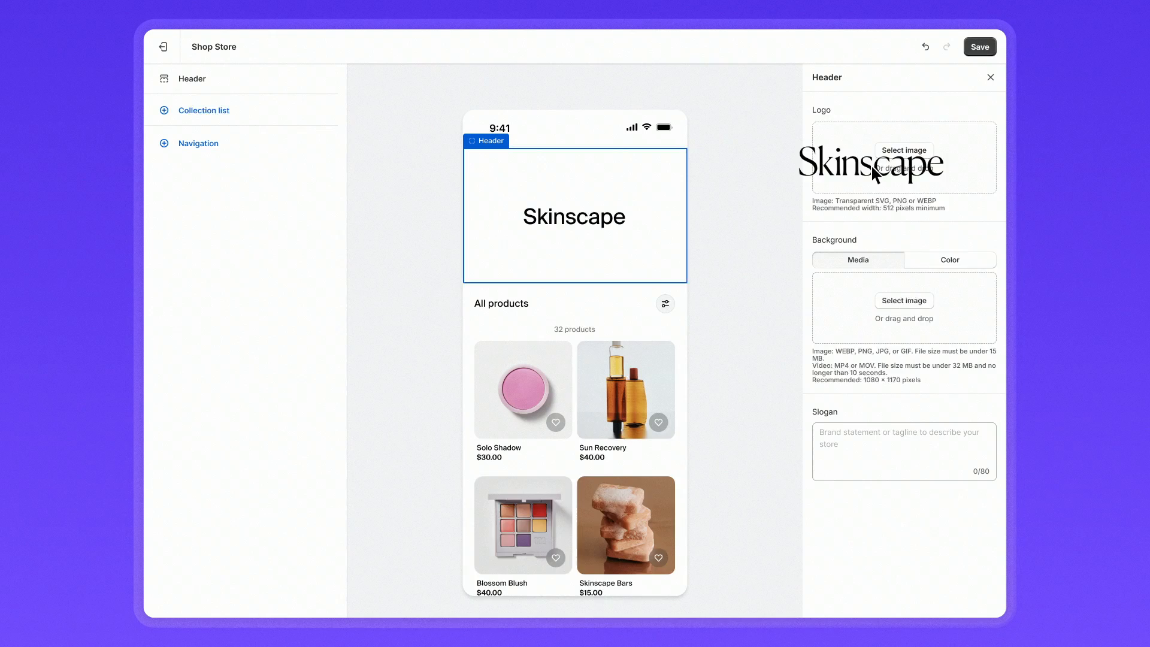
pyautogui.click(903, 151)
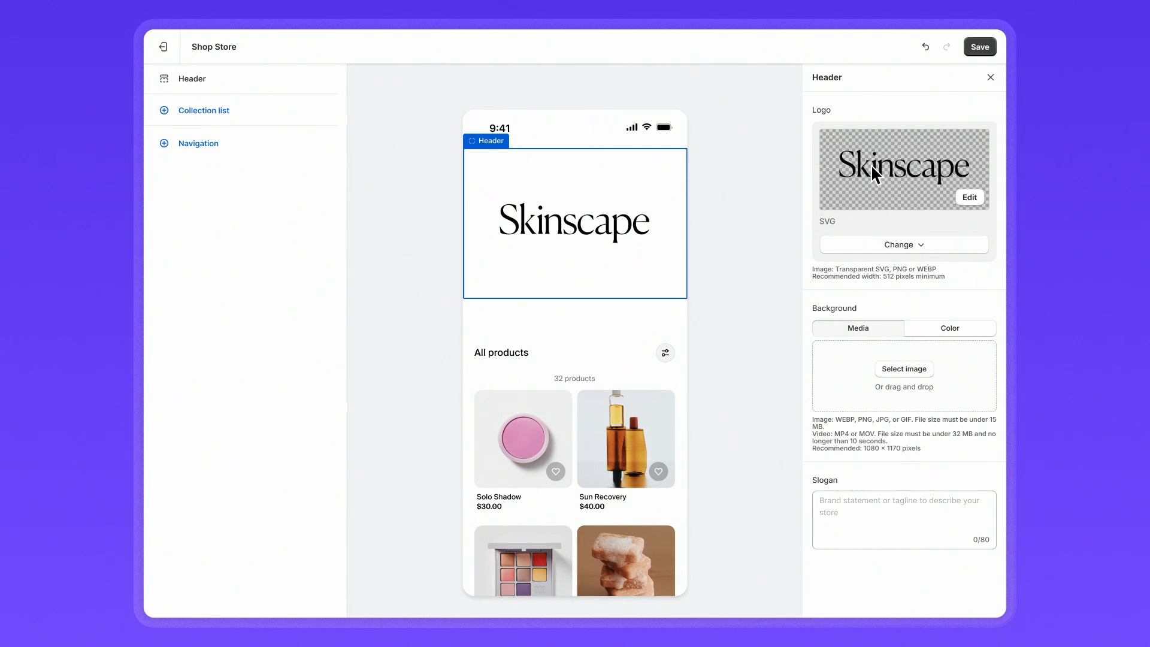
# - Set the header background and add the slogan 'Your beauty, our passion.'
pyautogui.click(949, 329)
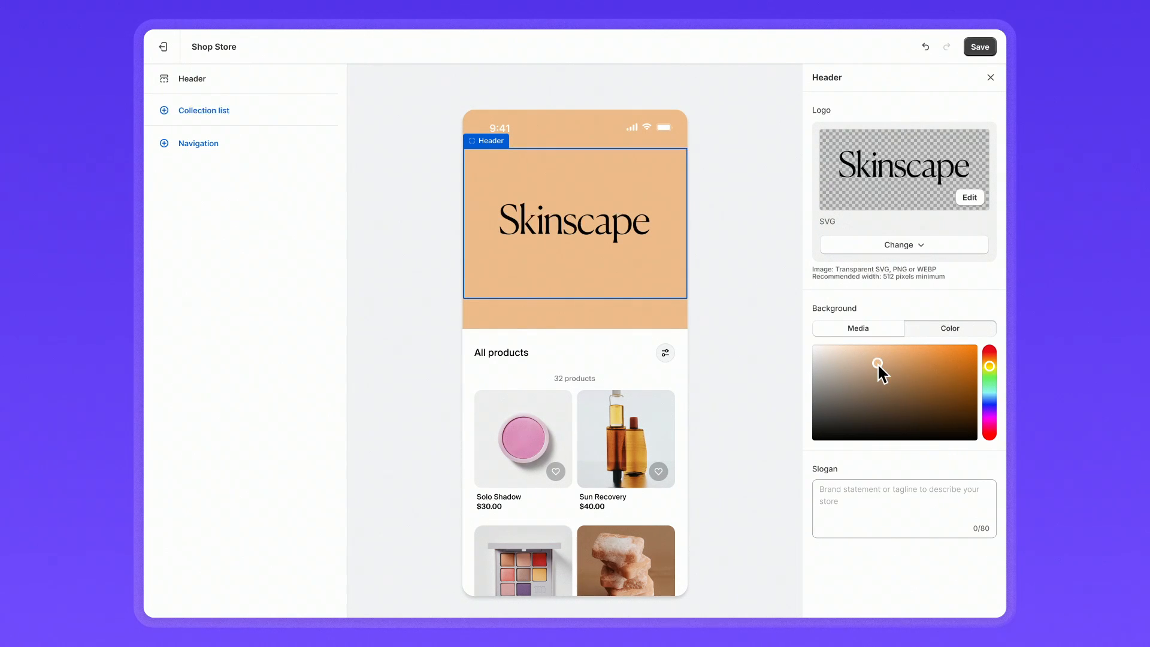
pyautogui.click(858, 328)
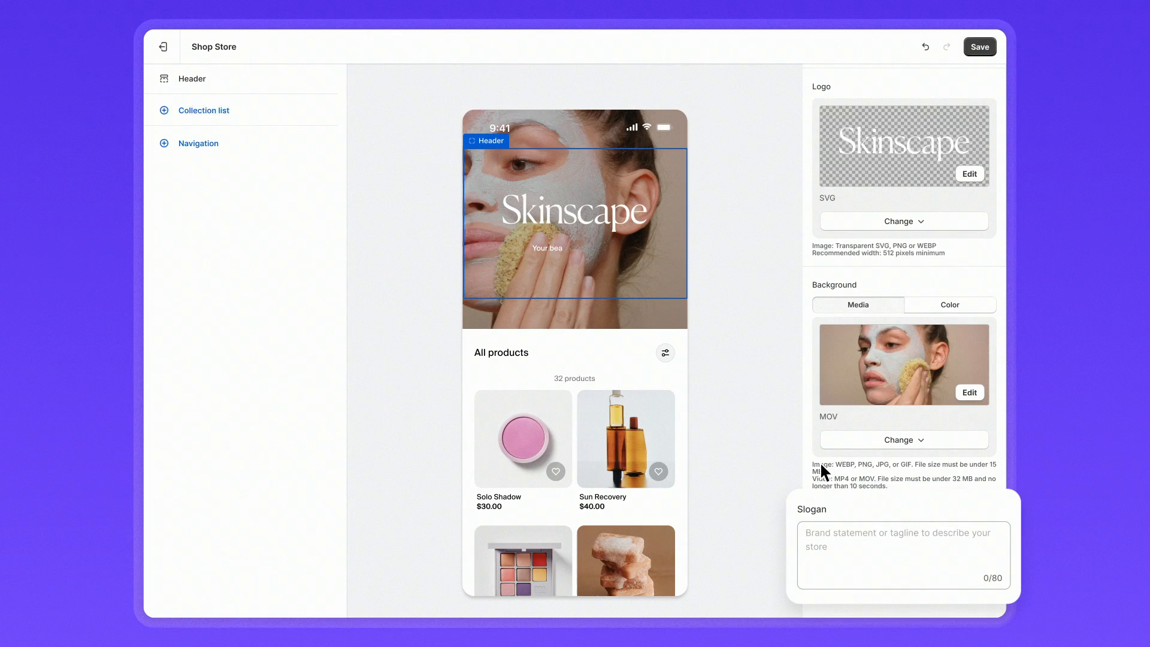
pyautogui.write('Your beauty, our passion.')
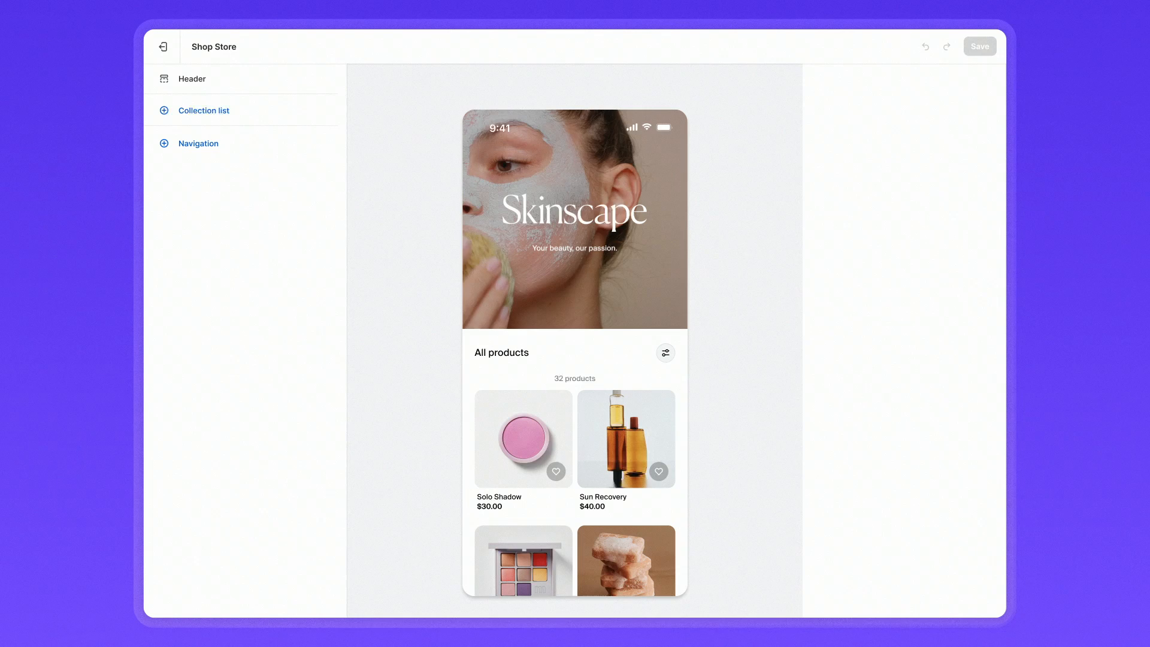
# - Add a collection list featuring Spring faves, Best sellers and Early access
pyautogui.click(209, 110)
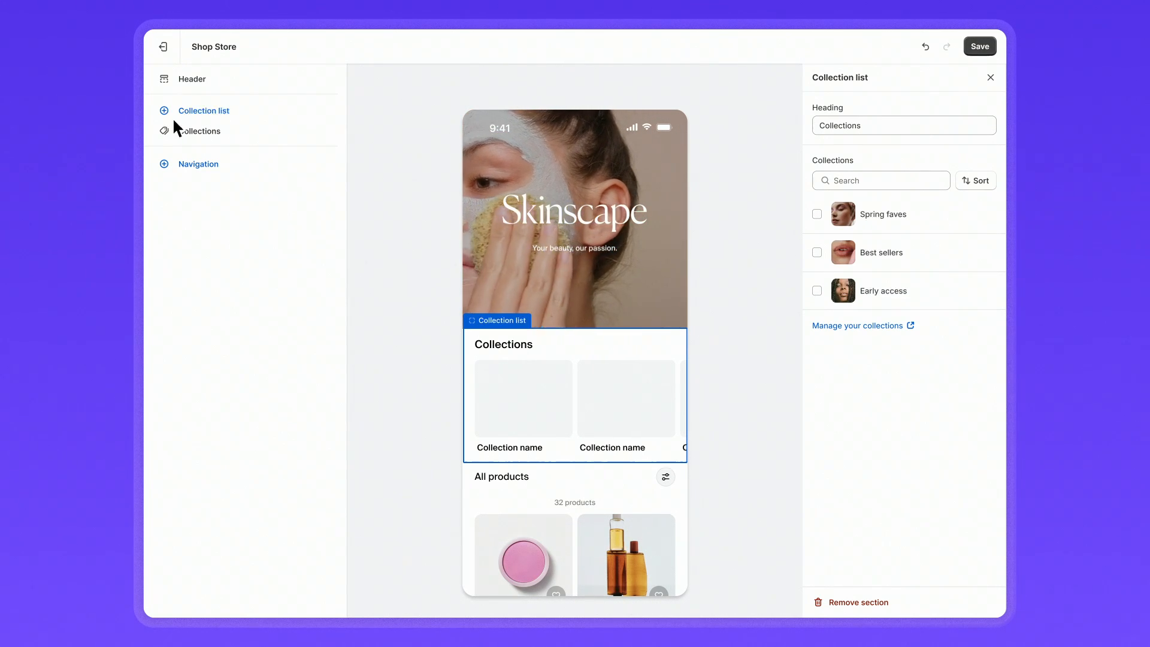
pyautogui.click(816, 214)
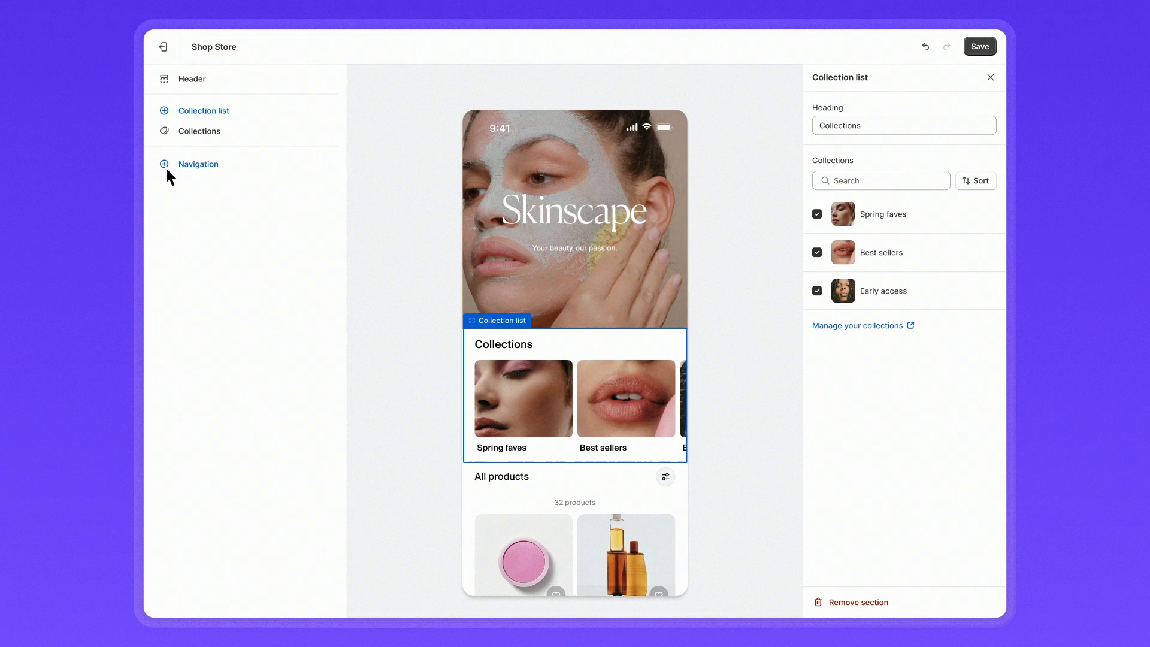
# - Add store navigation tabs Latest, Eyes, Lips and Cheeks
pyautogui.click(197, 164)
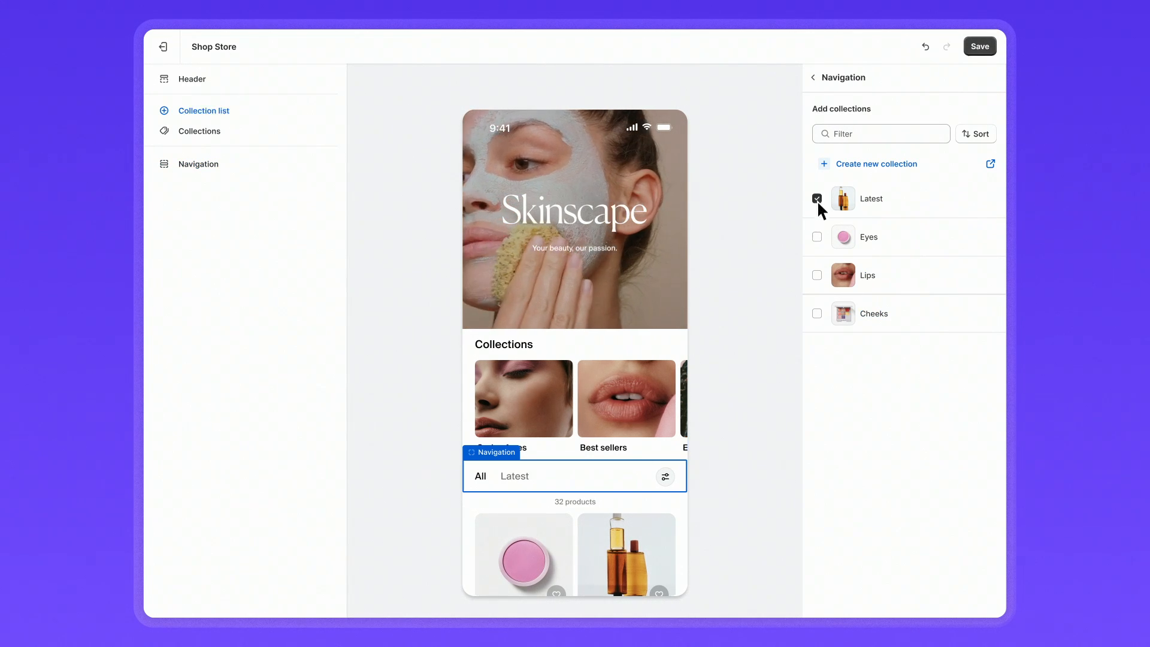
pyautogui.click(816, 276)
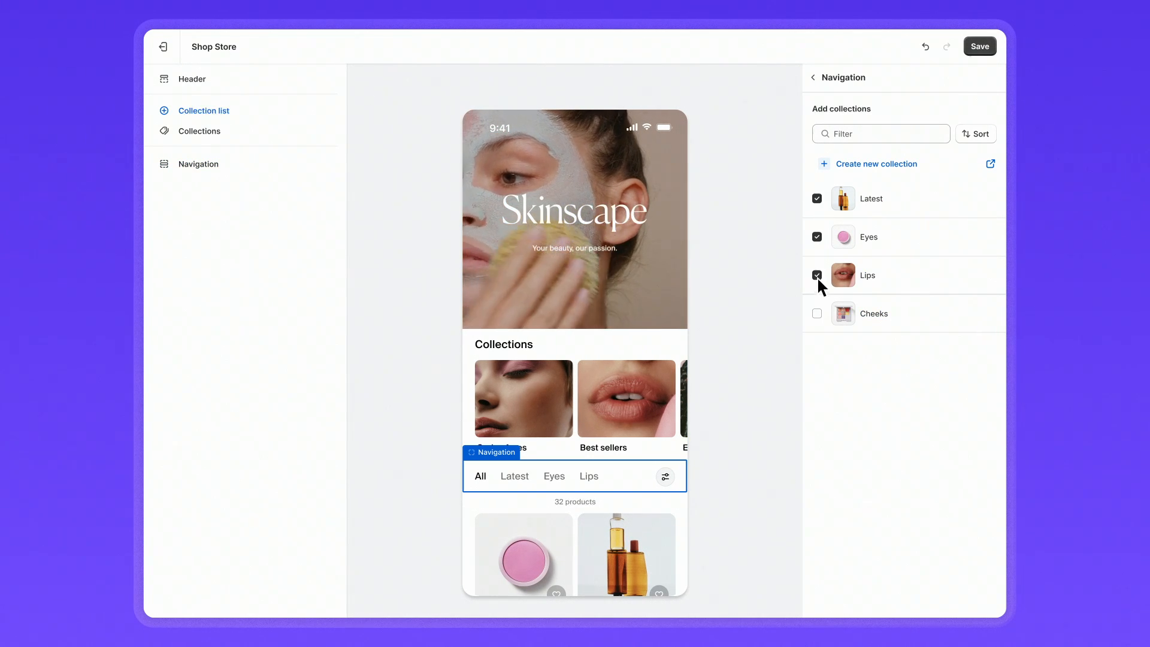
pyautogui.click(816, 313)
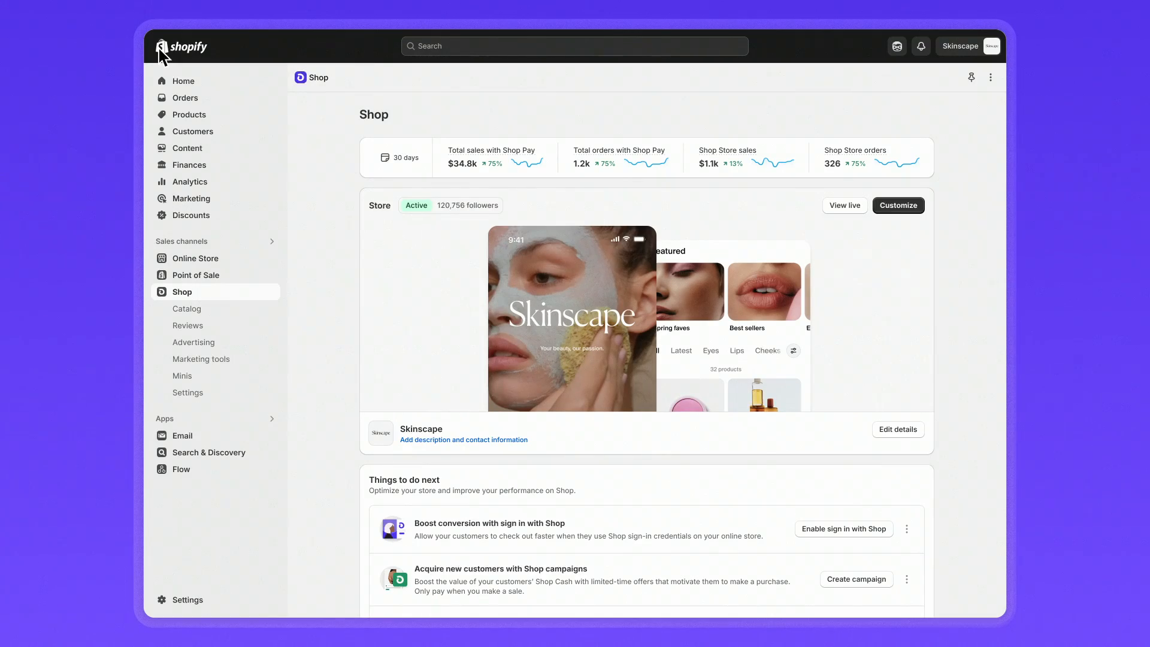
# - Return to the Shop overview and start editing the store's profile details
pyautogui.click(187, 308)
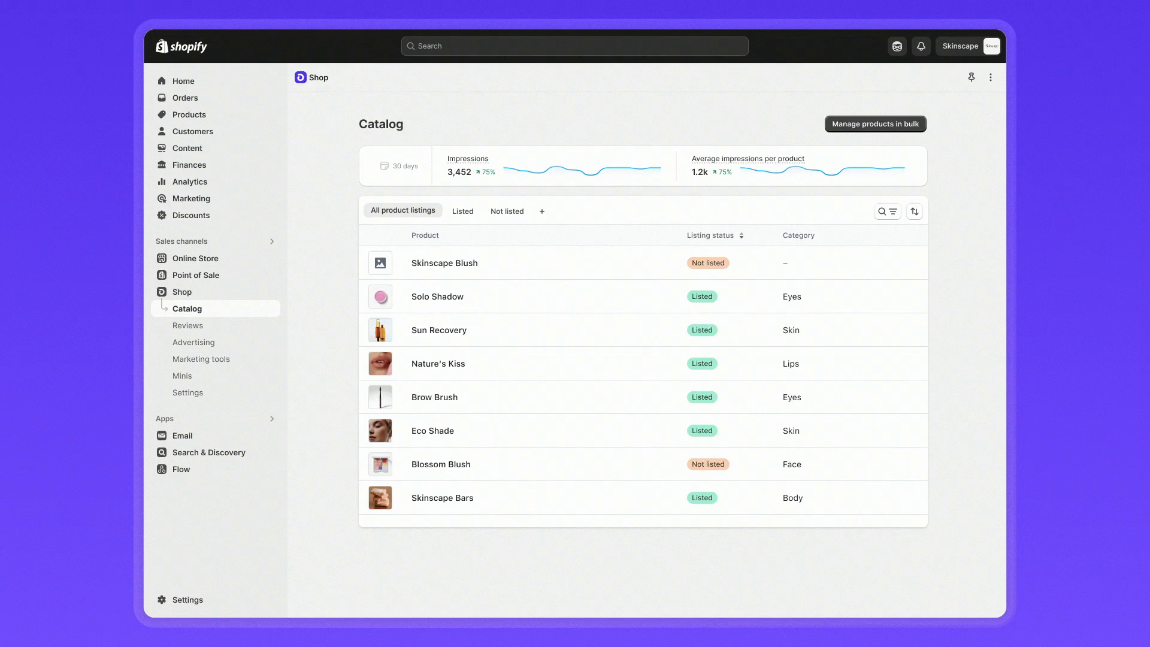
pyautogui.click(181, 292)
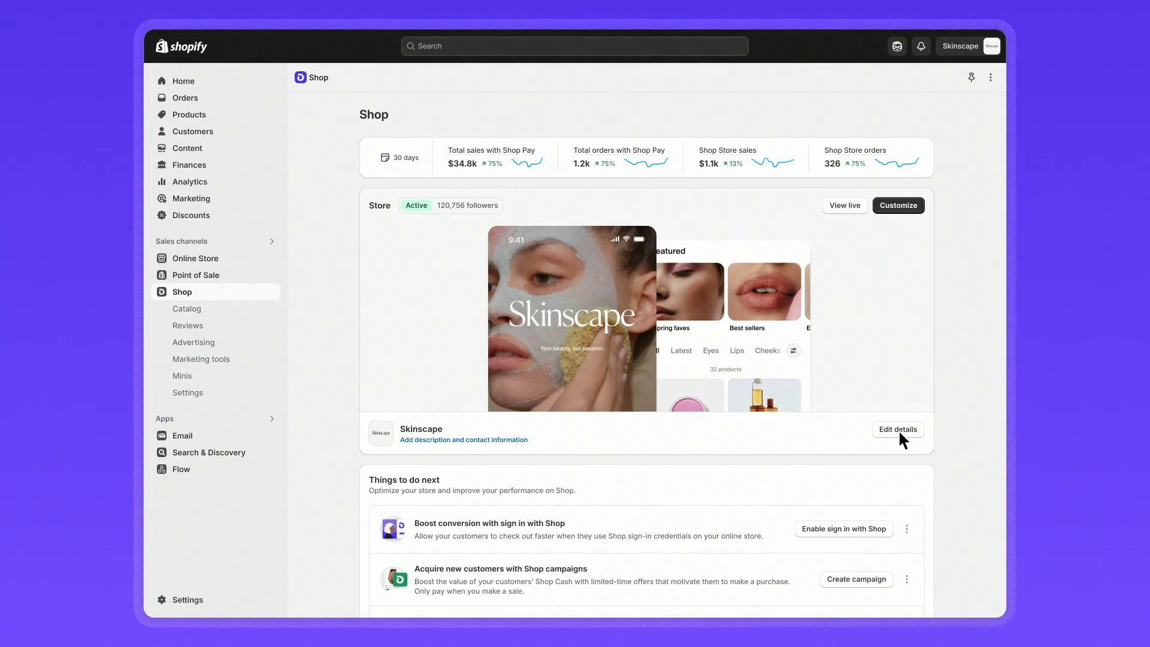
pyautogui.click(897, 429)
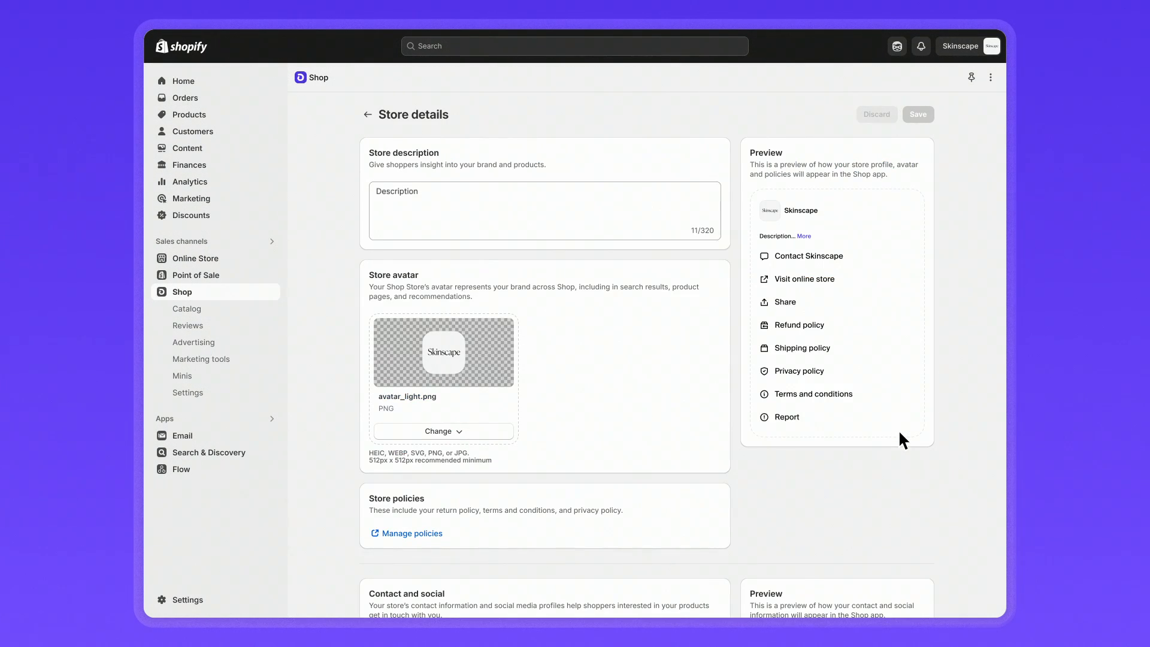
# - Enter the Skinscape skincare and makeup brand description and save the store details
pyautogui.write('Skinscape passionately cra')
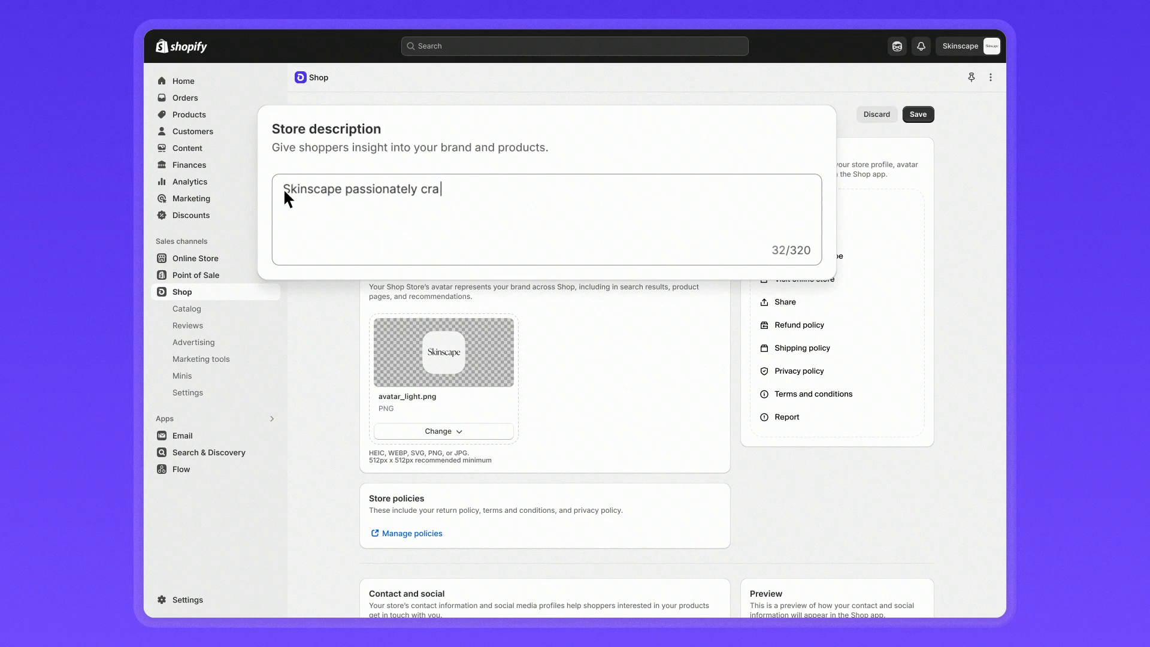
pyautogui.write('fts skincare solutions and makeup that enhance your natural beauty. Our formulations bring out your unique glow, providing care and confidence i')
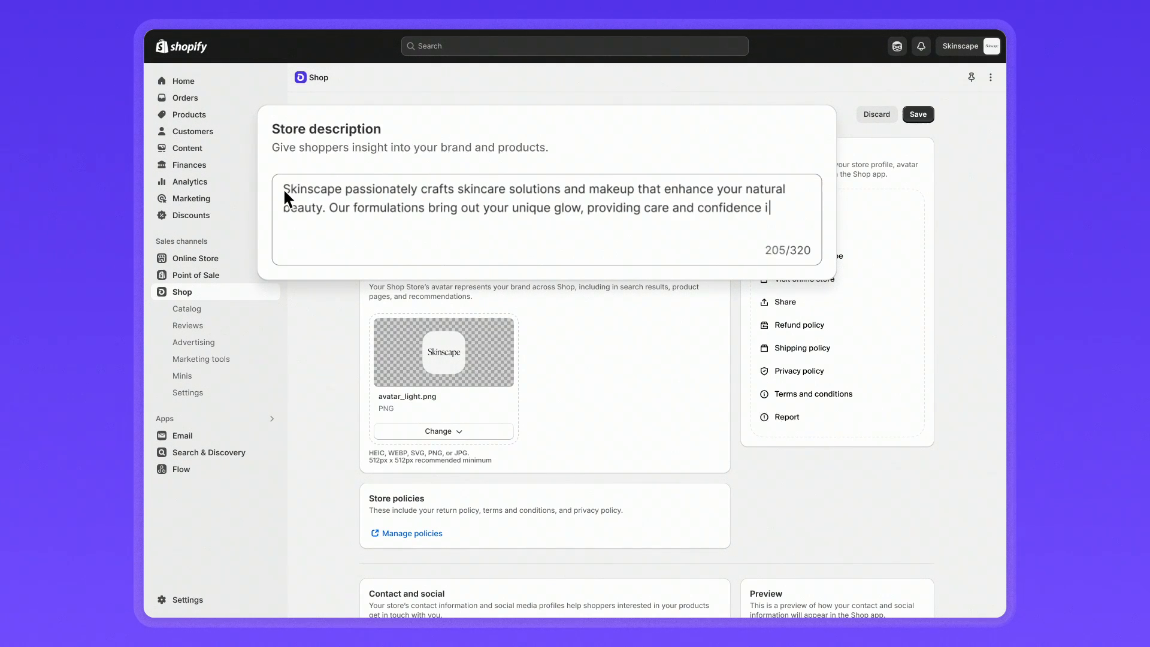
pyautogui.write('n every skincare journey.')
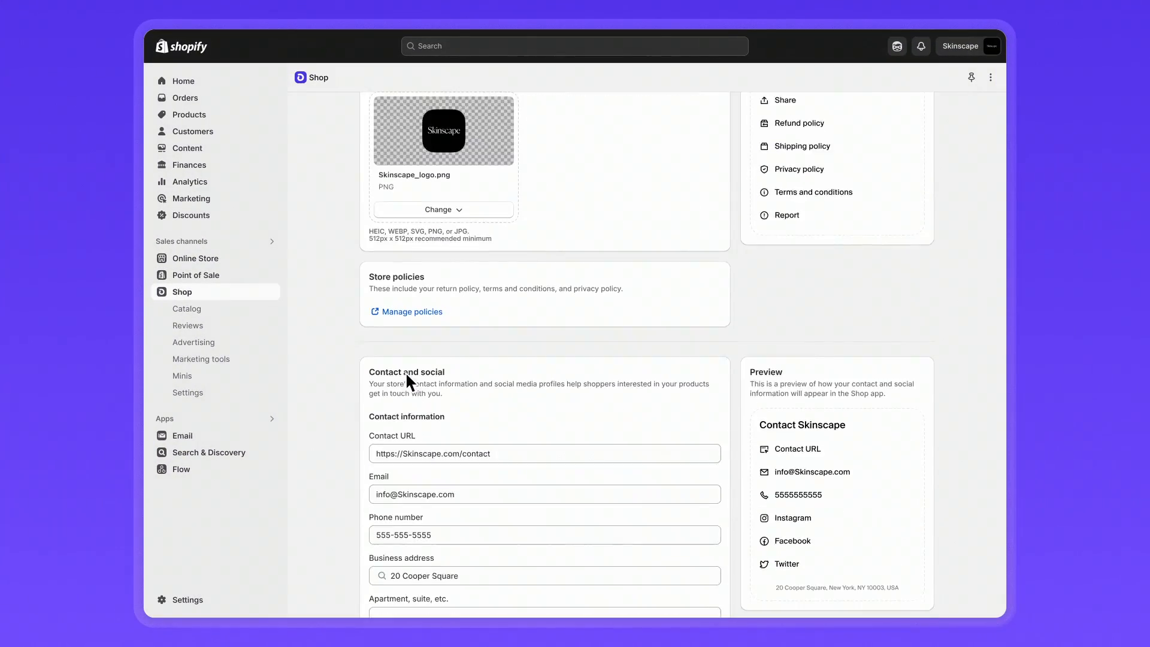
pyautogui.scroll(-3)
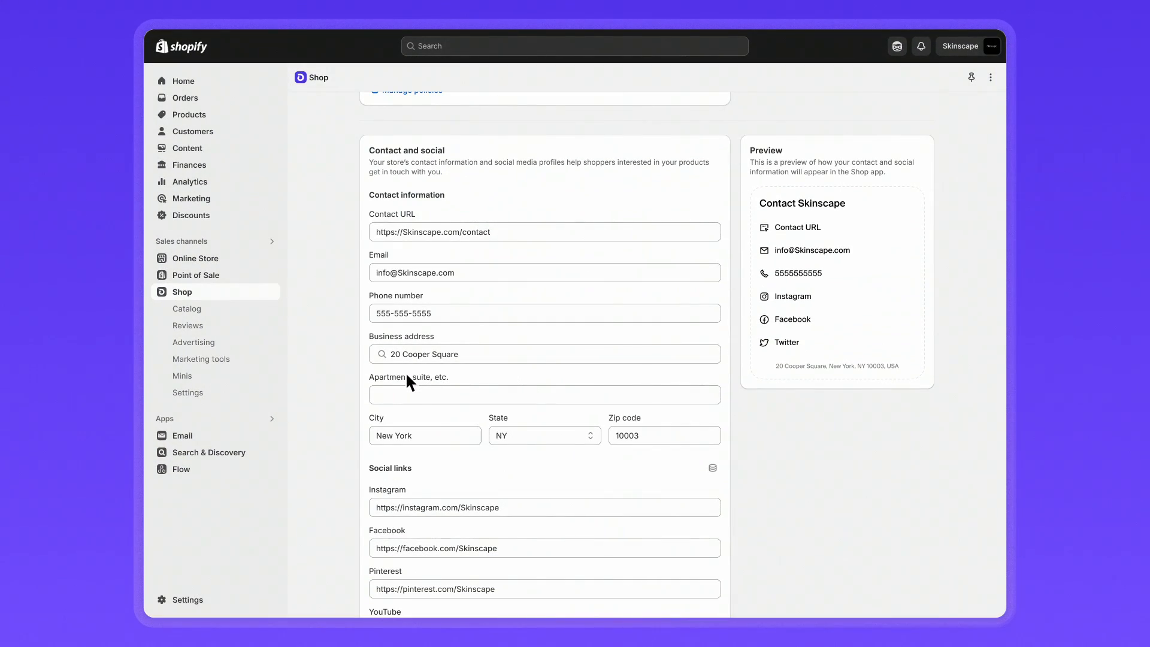
pyautogui.scroll(3)
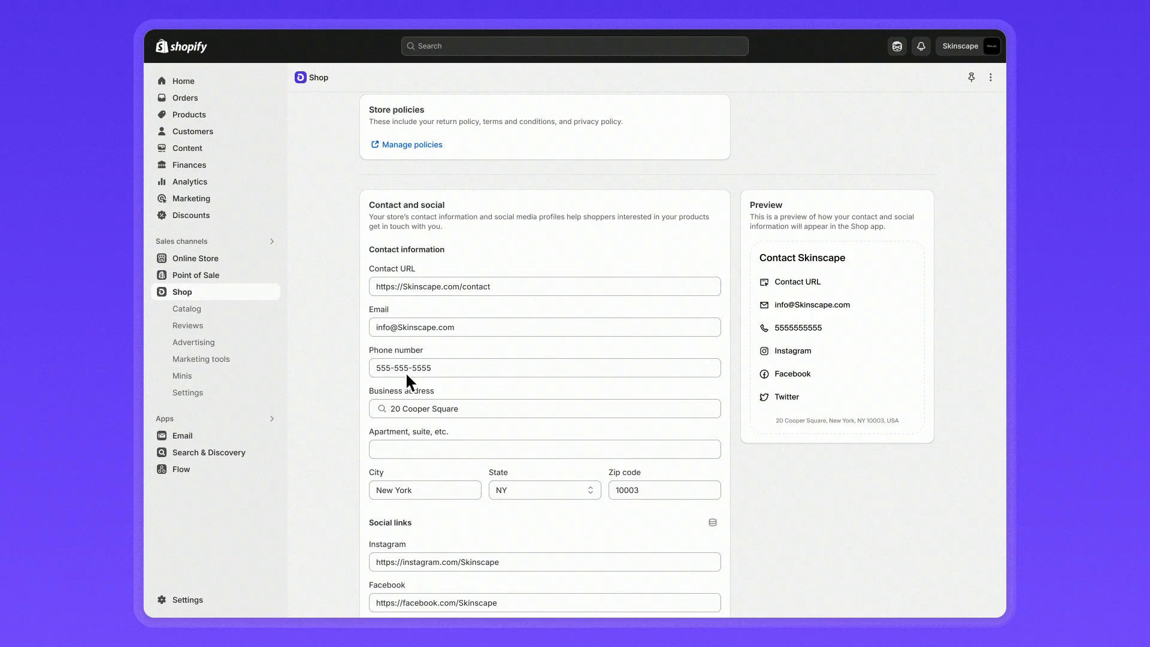
pyautogui.click(181, 293)
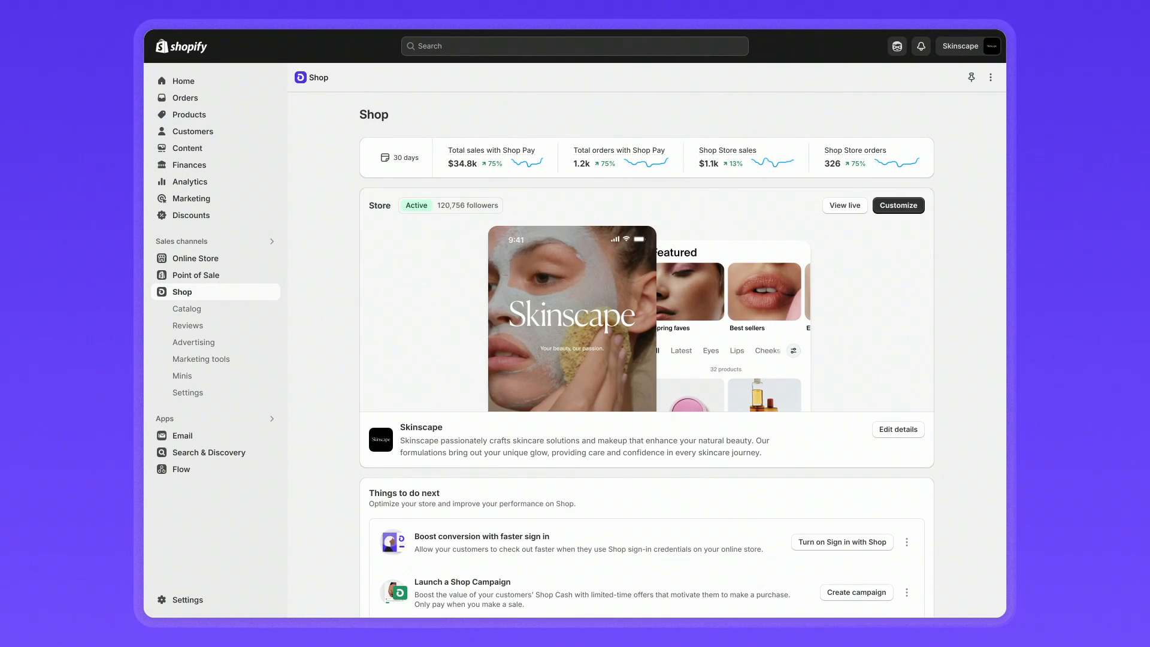
# - Preview the live Skinscape store in Shop and go to the Shop Minis
pyautogui.click(845, 205)
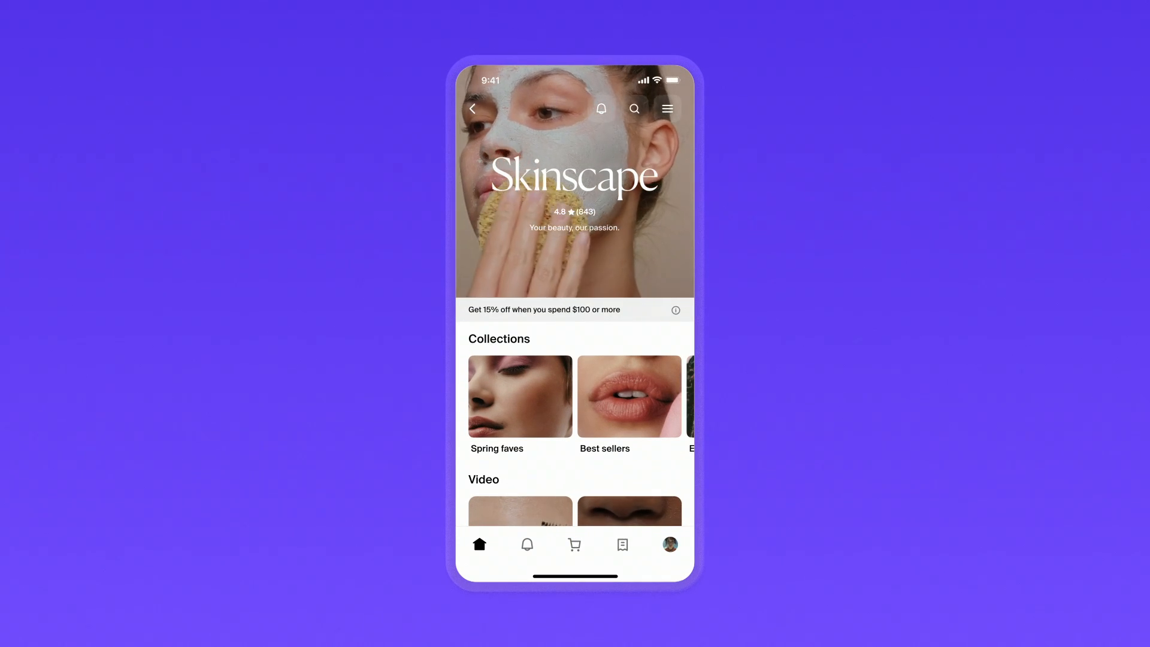
pyautogui.scroll(-3)
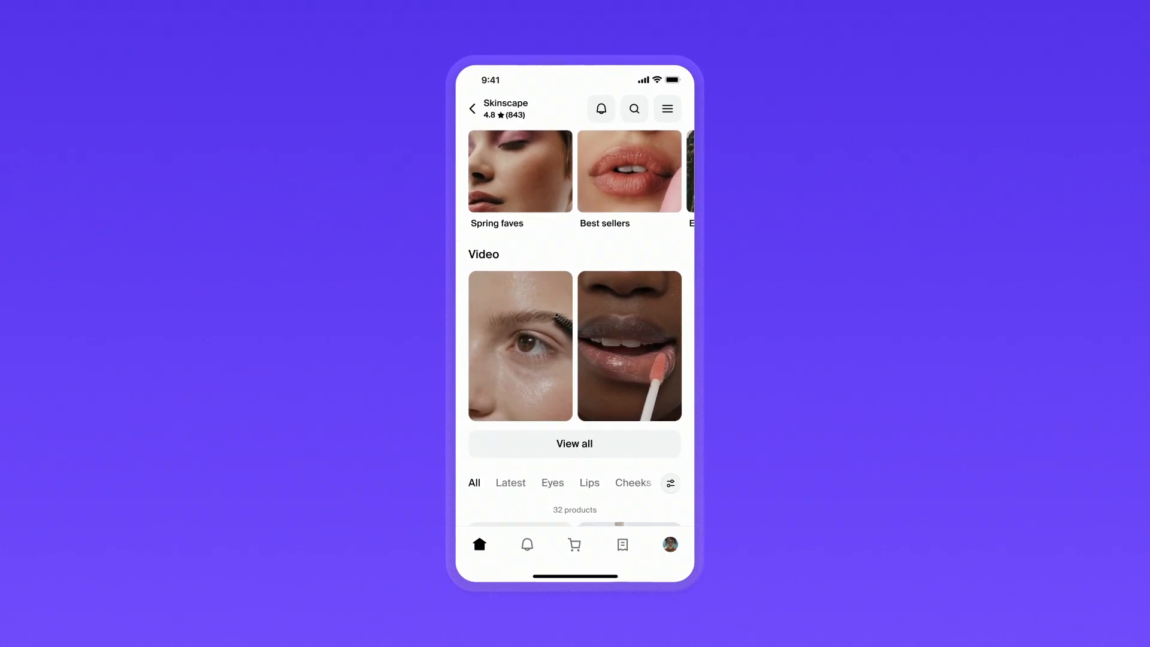
pyautogui.click(519, 345)
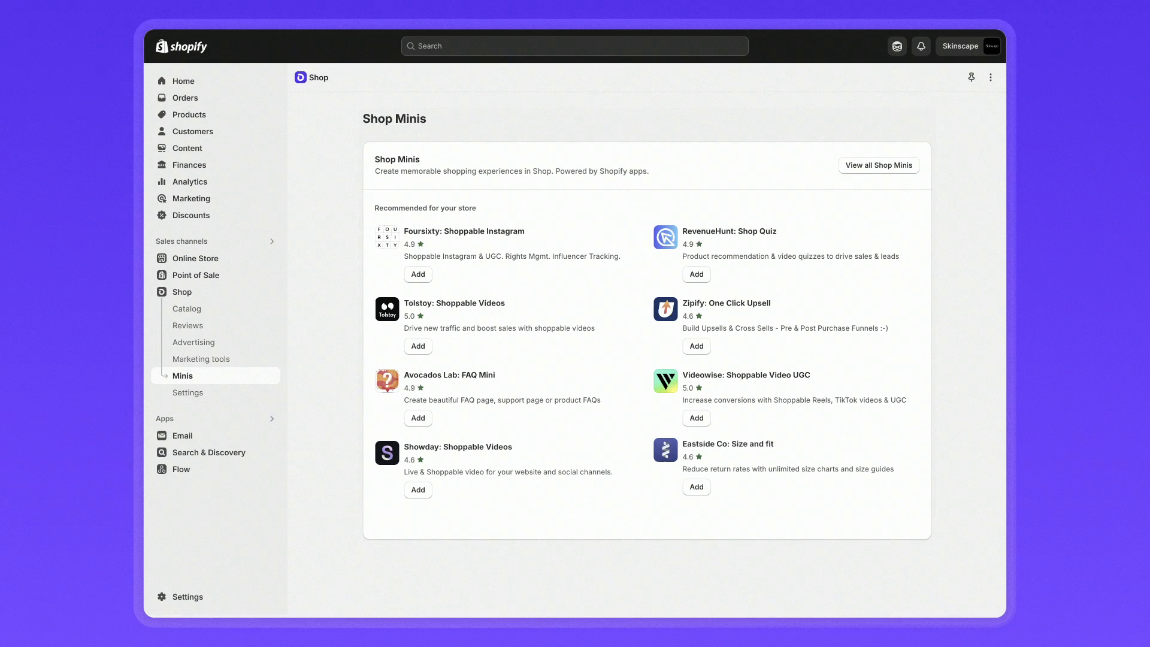
# - Add and confirm installing the Tolstoy: Shoppable Videos mini
pyautogui.click(417, 346)
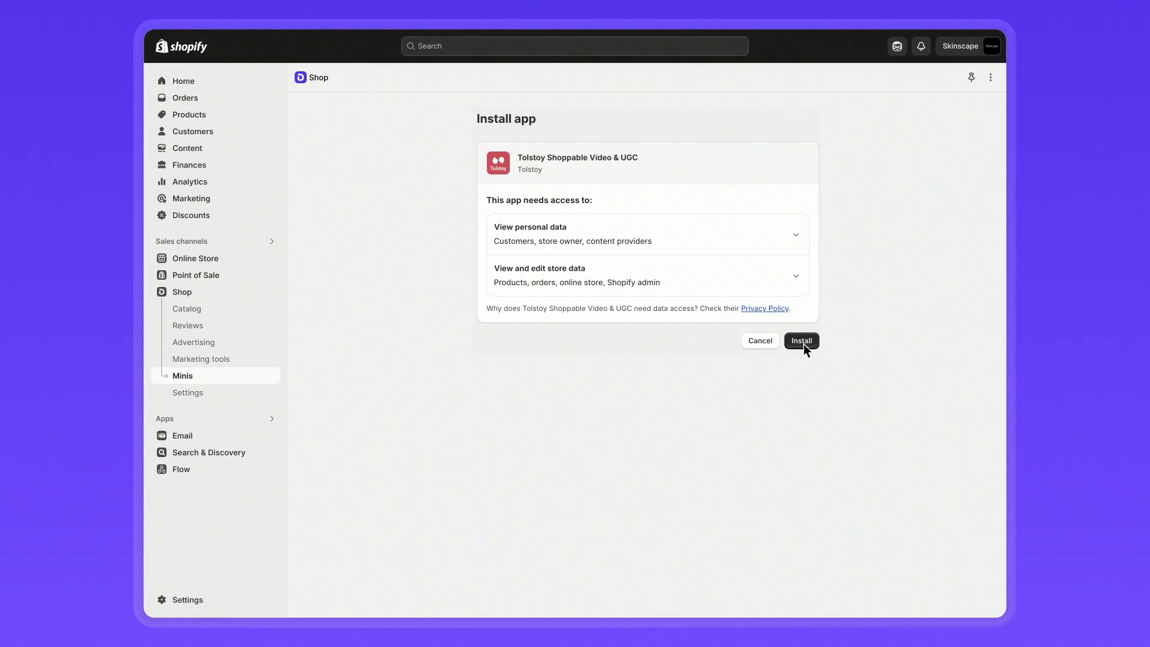
pyautogui.click(802, 340)
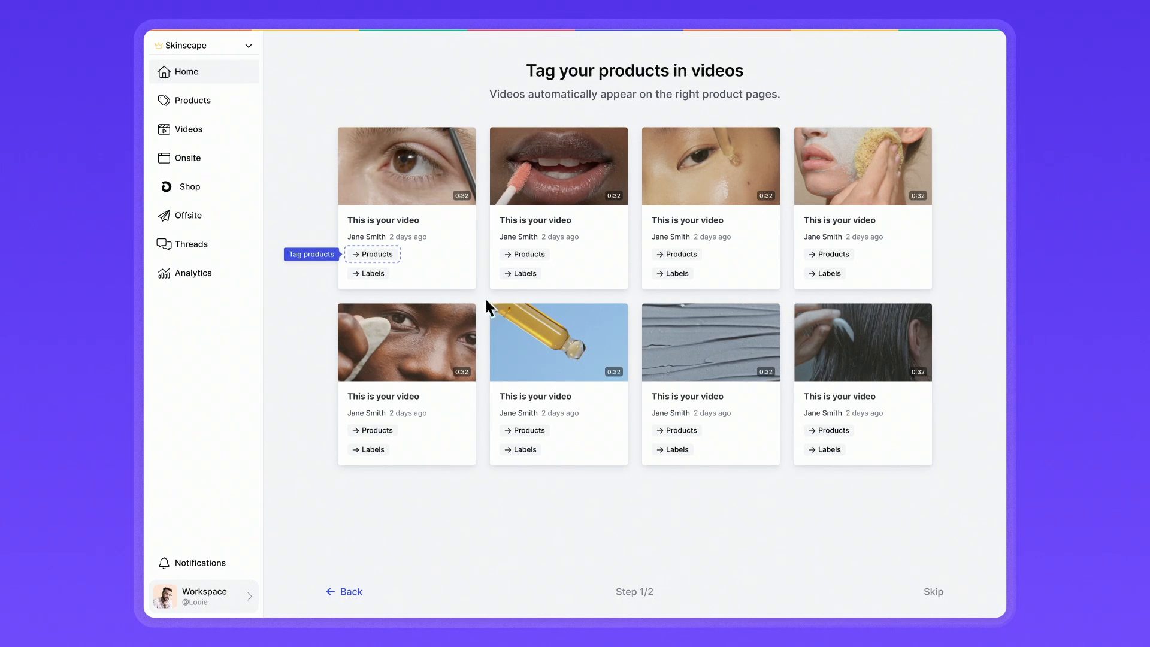
# - Tag the eyebrow video with the Skinscape Brow Brush found via 'brow brush' and finish tagging
pyautogui.click(377, 255)
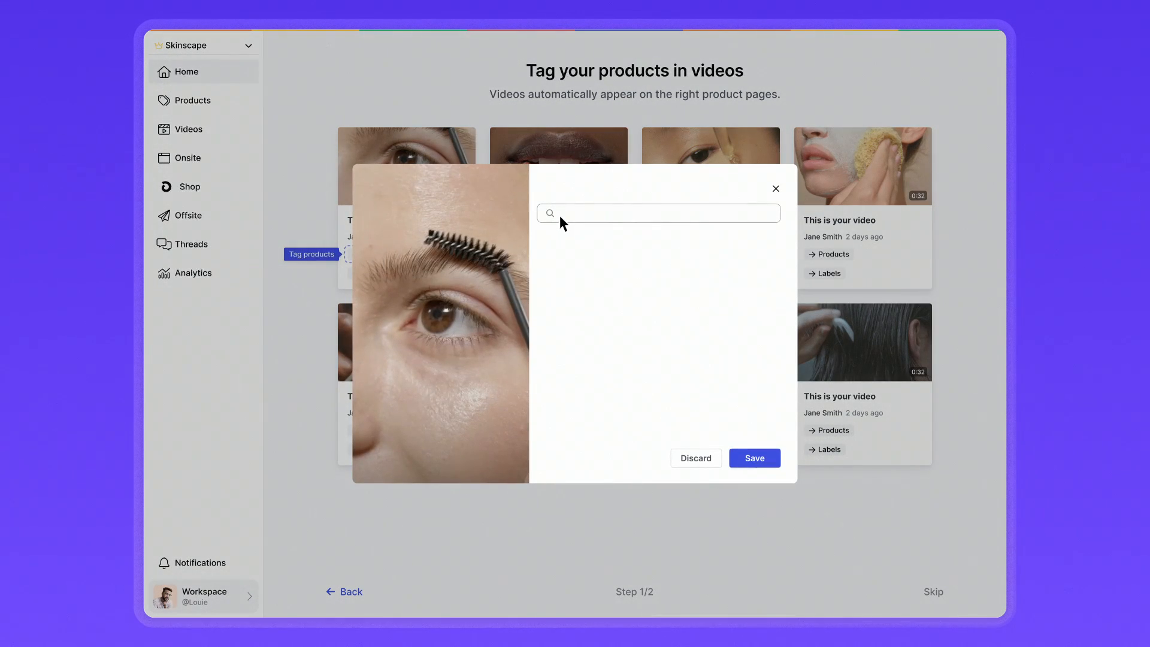
pyautogui.write('brow brush')
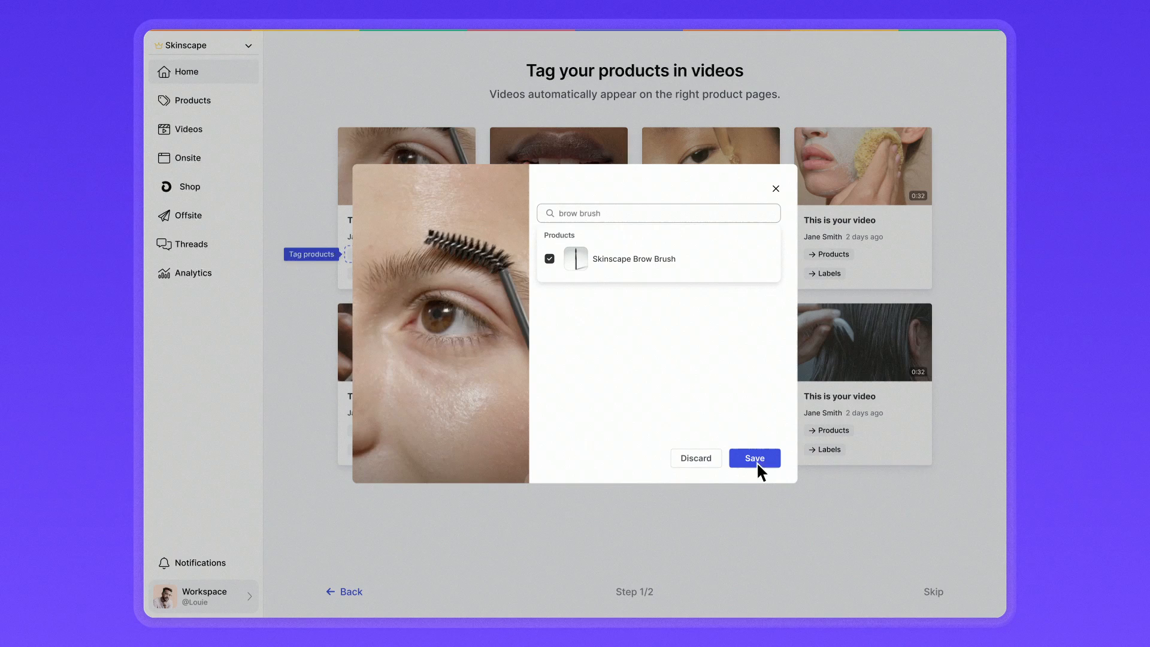
pyautogui.click(753, 458)
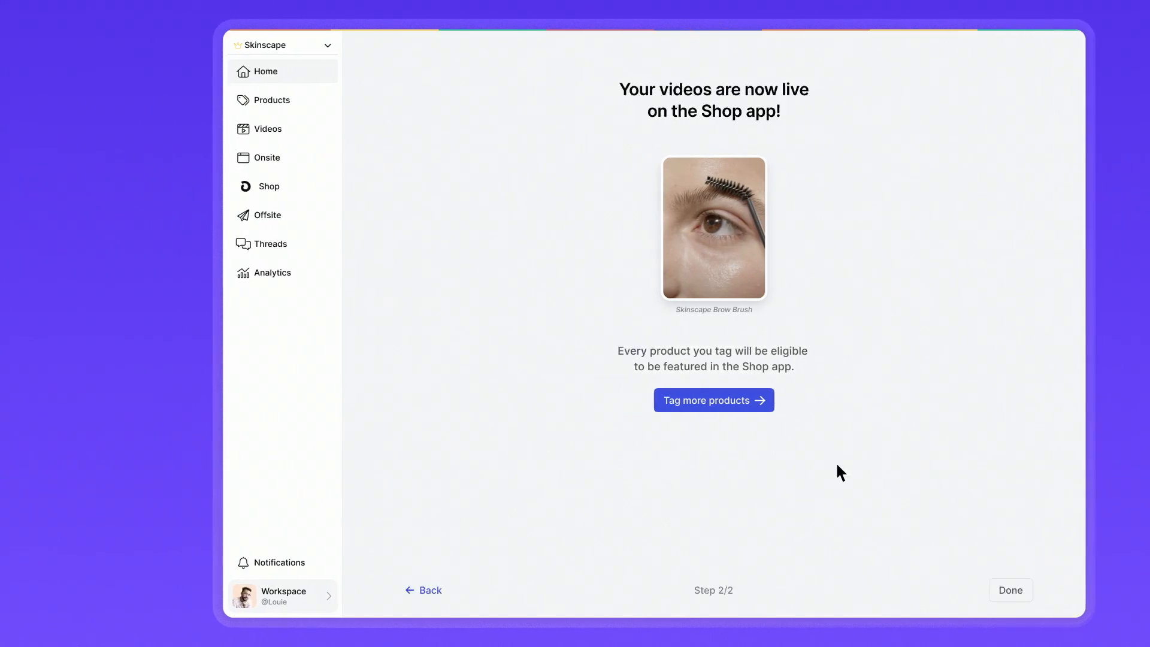
pyautogui.click(1009, 589)
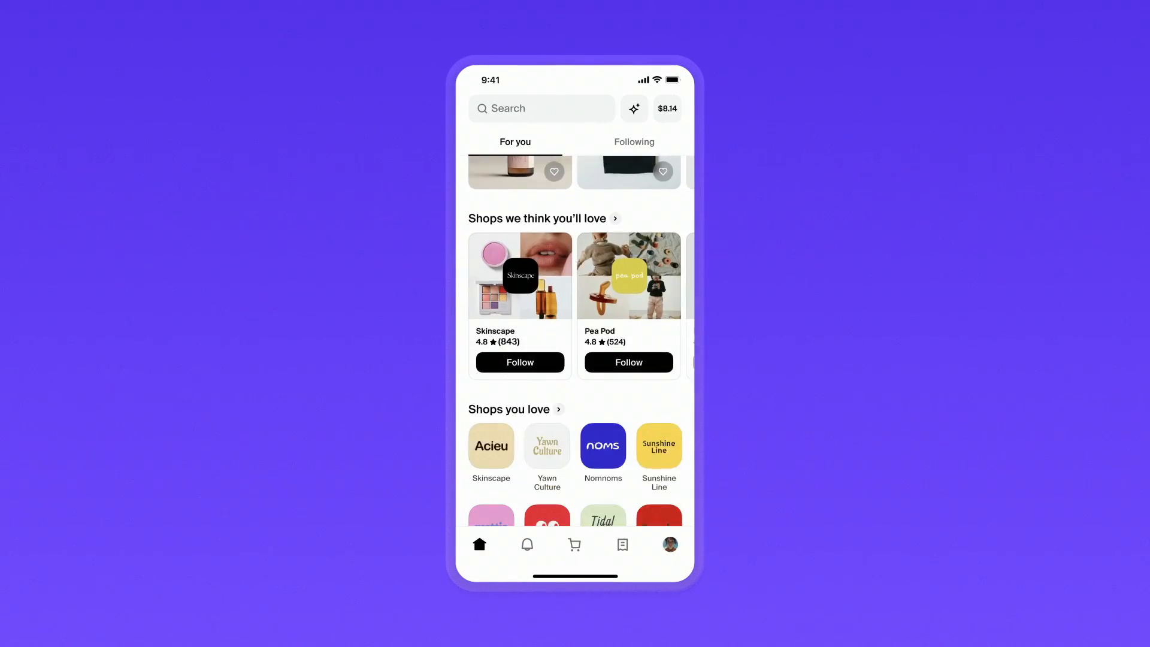
pyautogui.click(519, 276)
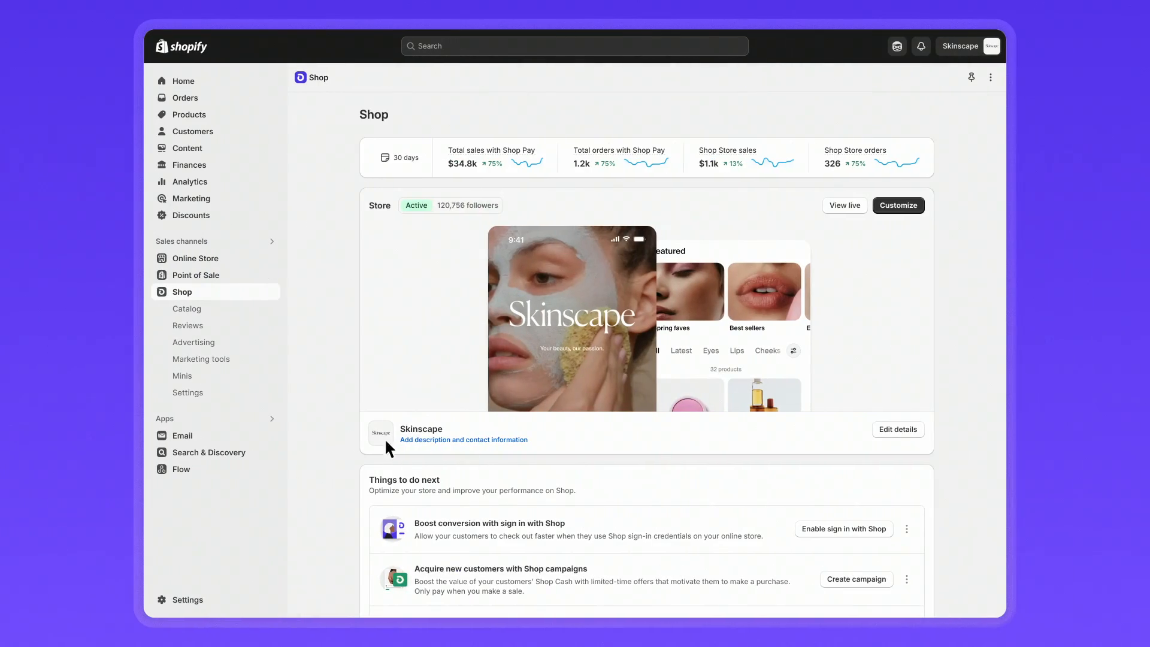
# - Browse the Shop Minis, return to the Shop overview and view the Solo Shadow review
pyautogui.click(182, 375)
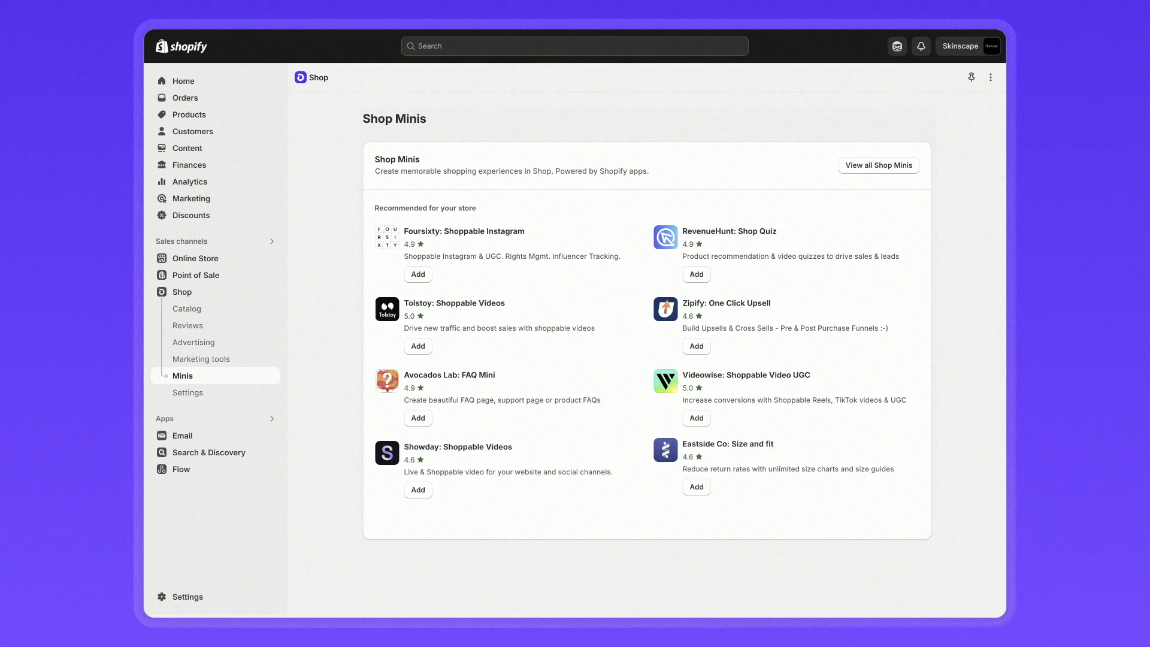
pyautogui.click(181, 291)
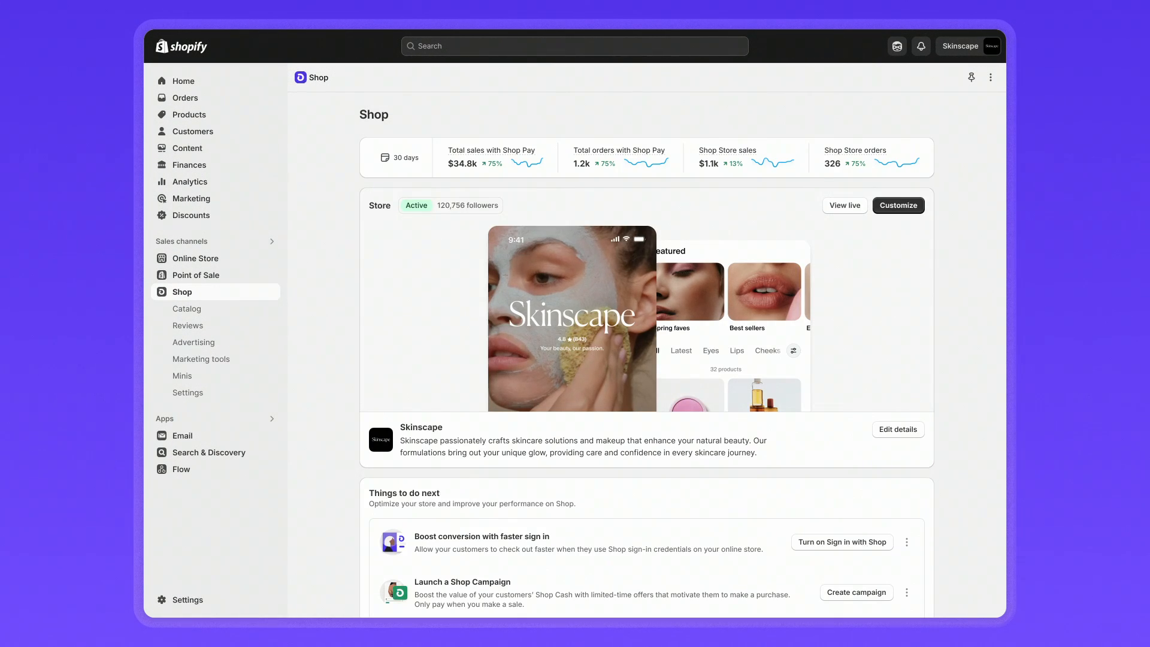
pyautogui.moveTo(121, 400)
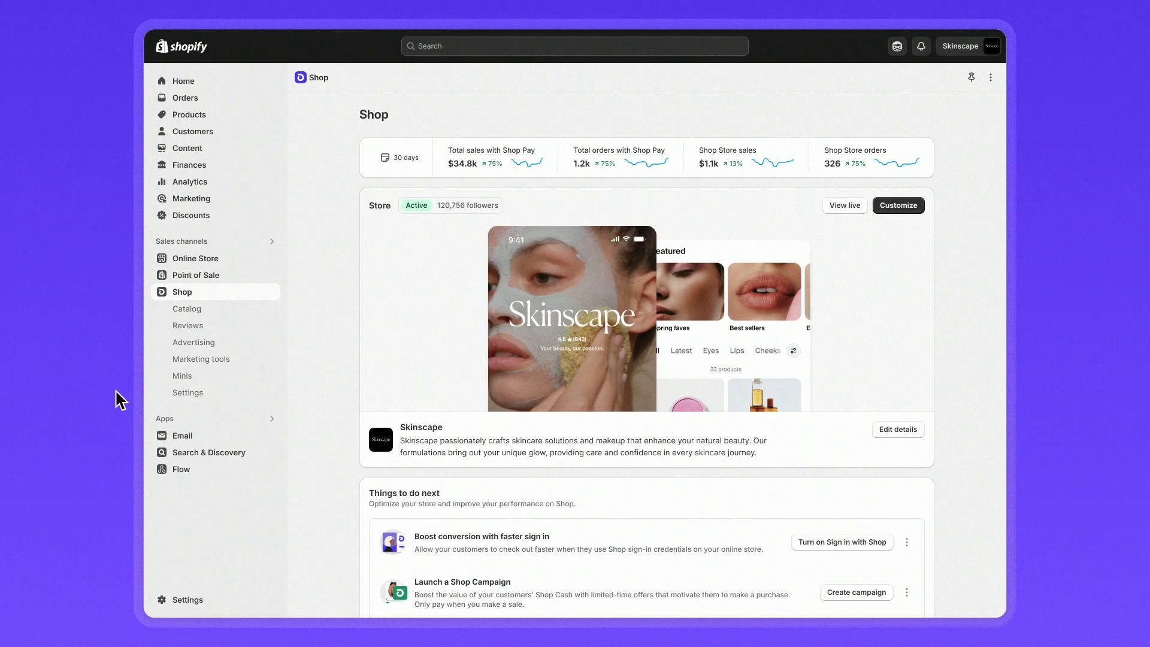
pyautogui.click(189, 325)
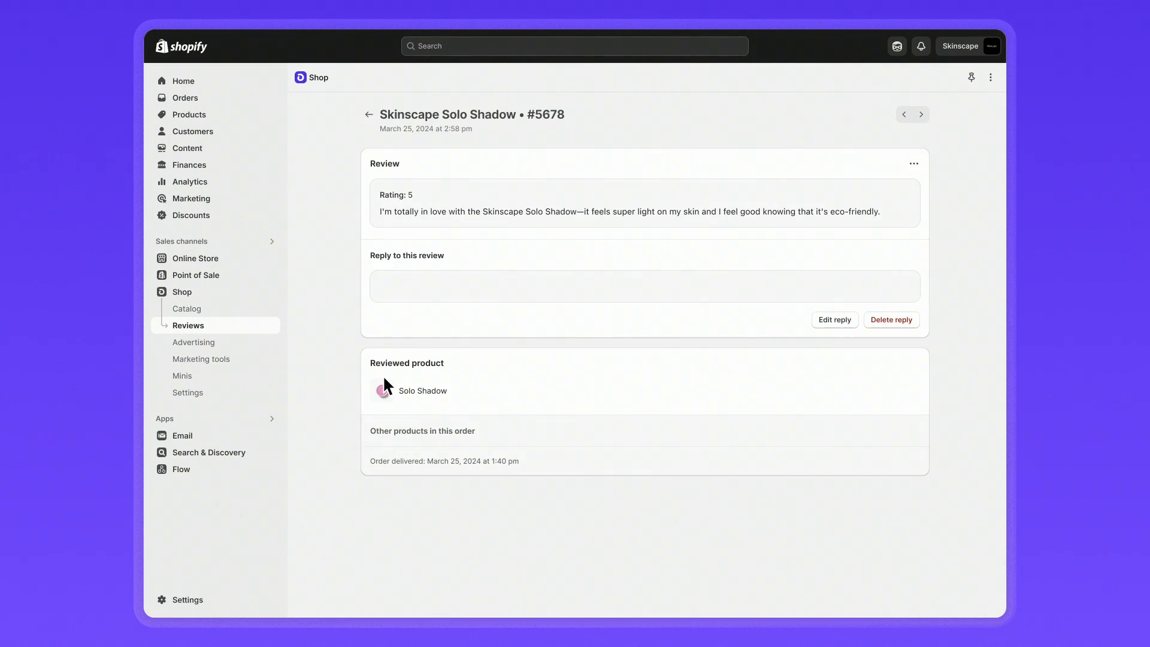
# - Reply 'Thanks so much we…' to the Solo Shadow review and return to the Shop overview
pyautogui.write("Thanks so much we're so glad you like the product!")
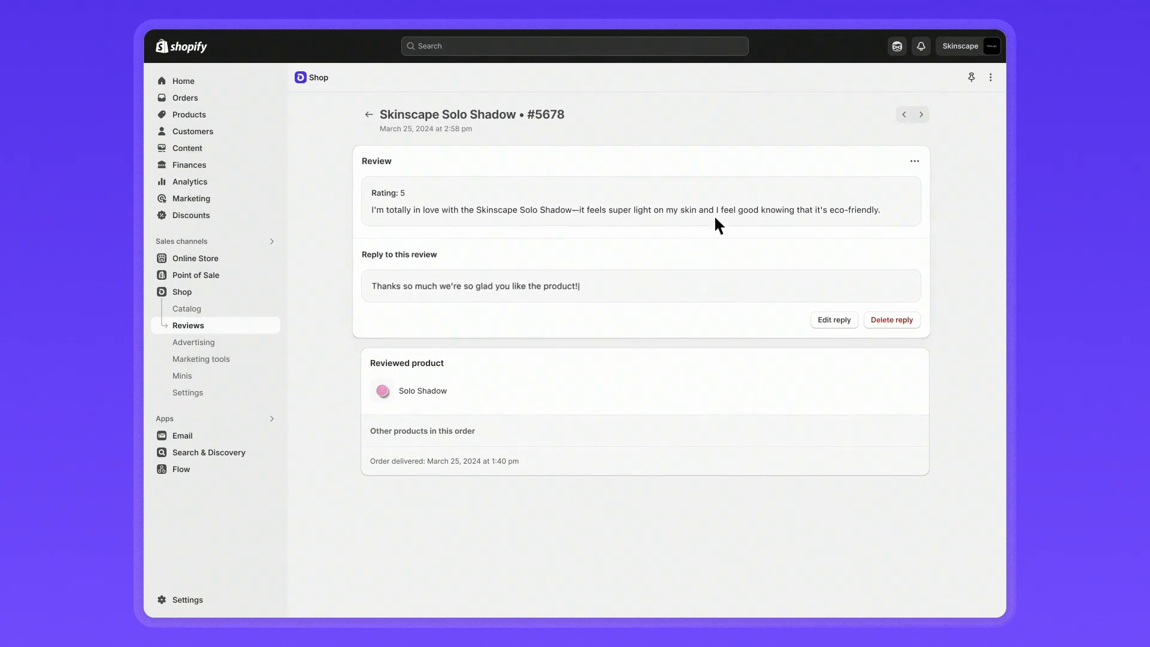
pyautogui.click(914, 161)
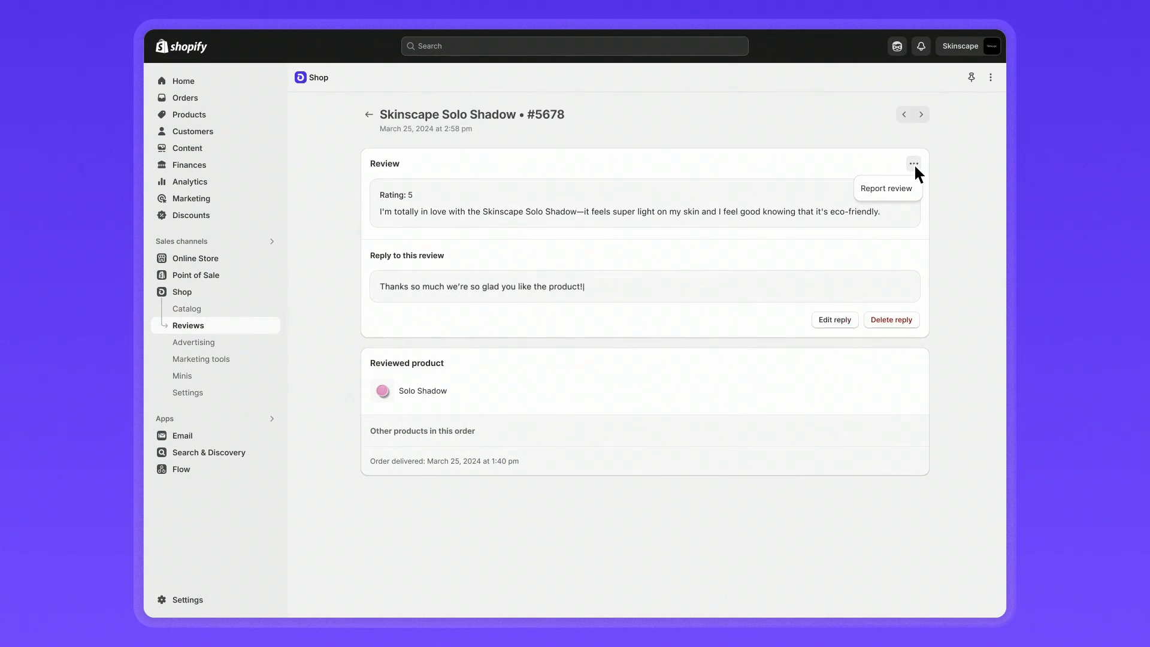
pyautogui.moveTo(188, 299)
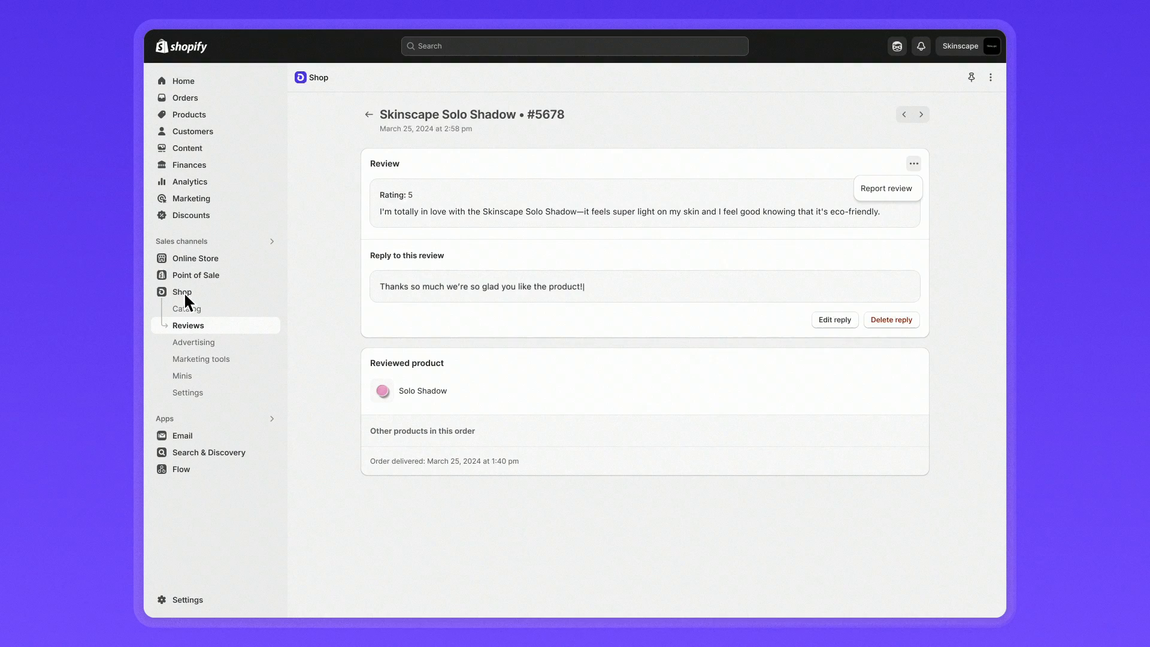
pyautogui.click(181, 291)
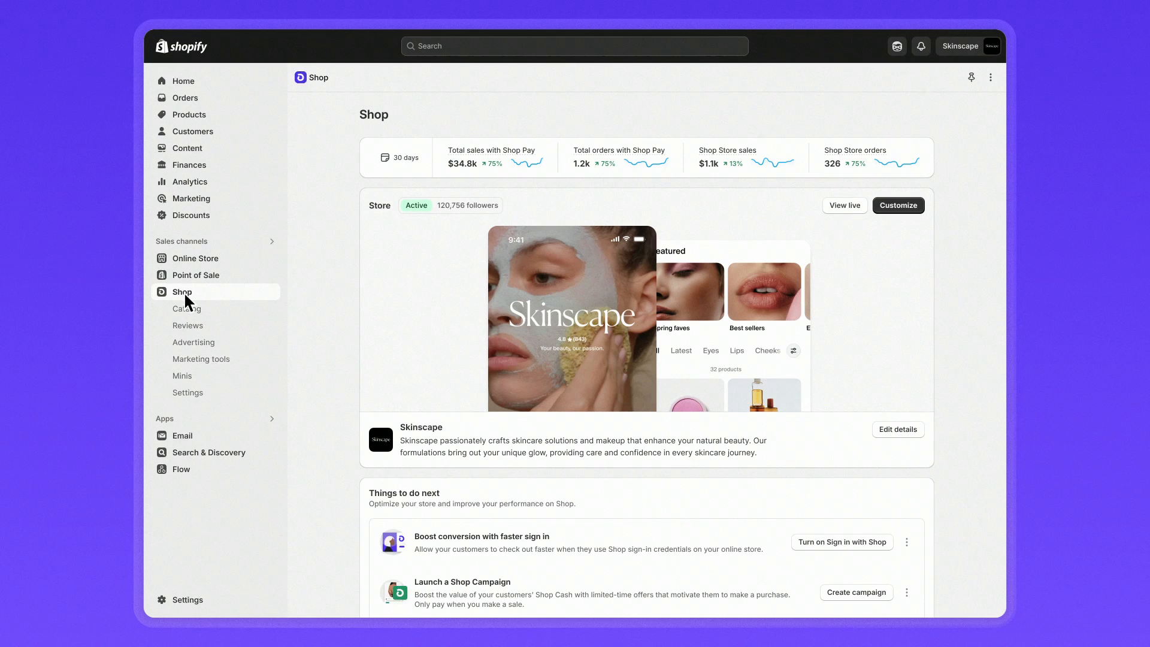
pyautogui.moveTo(187, 403)
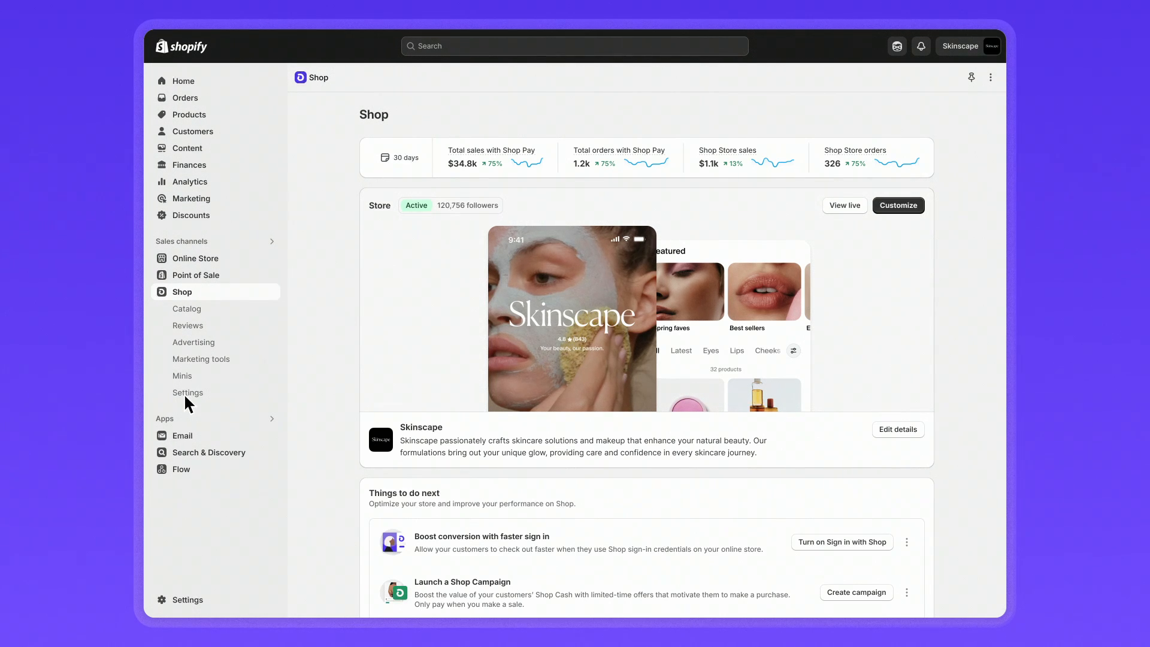
# - In Shop settings, display partner-app reviews and set the review notification delay to 8 days
pyautogui.click(188, 392)
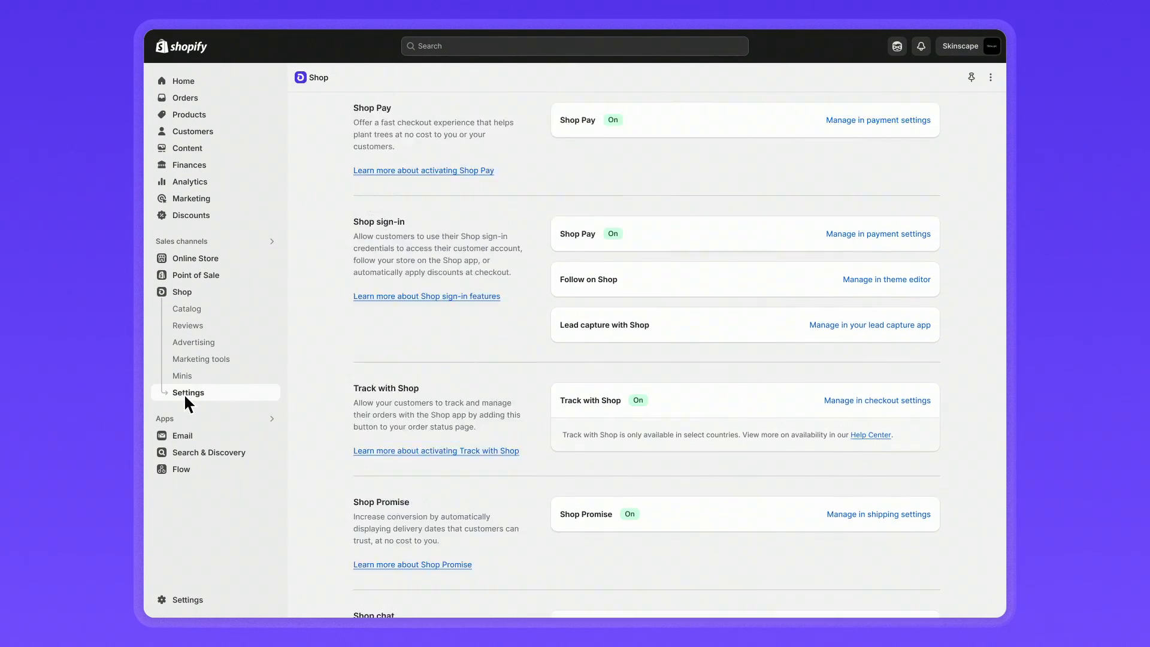
pyautogui.scroll(-3)
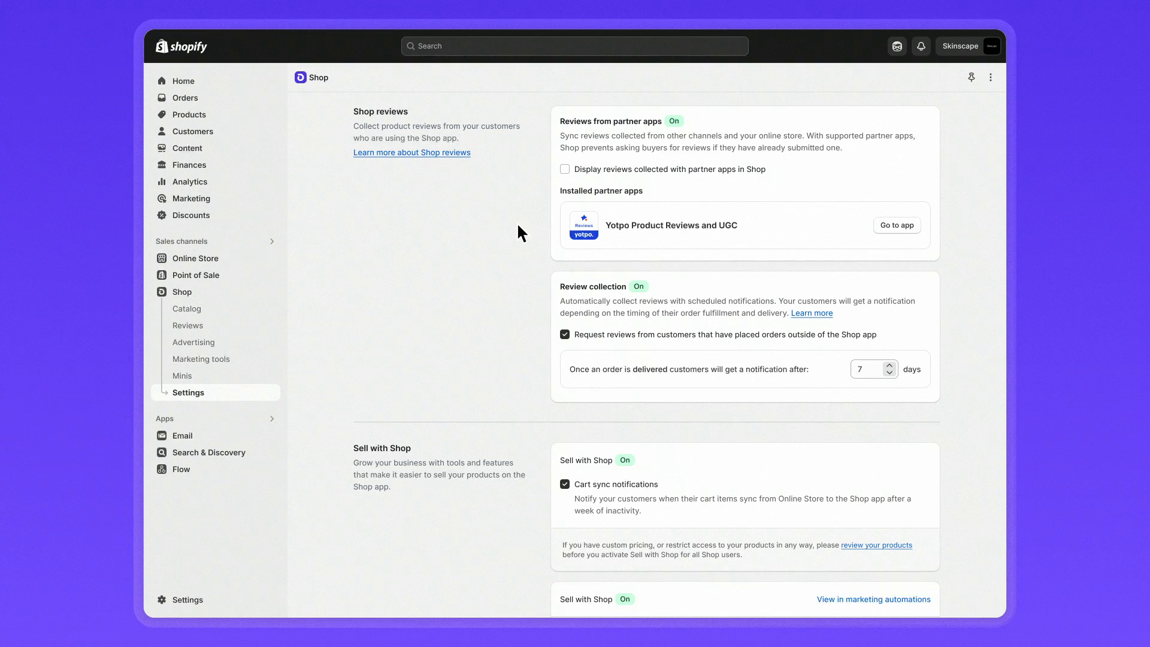
pyautogui.click(565, 169)
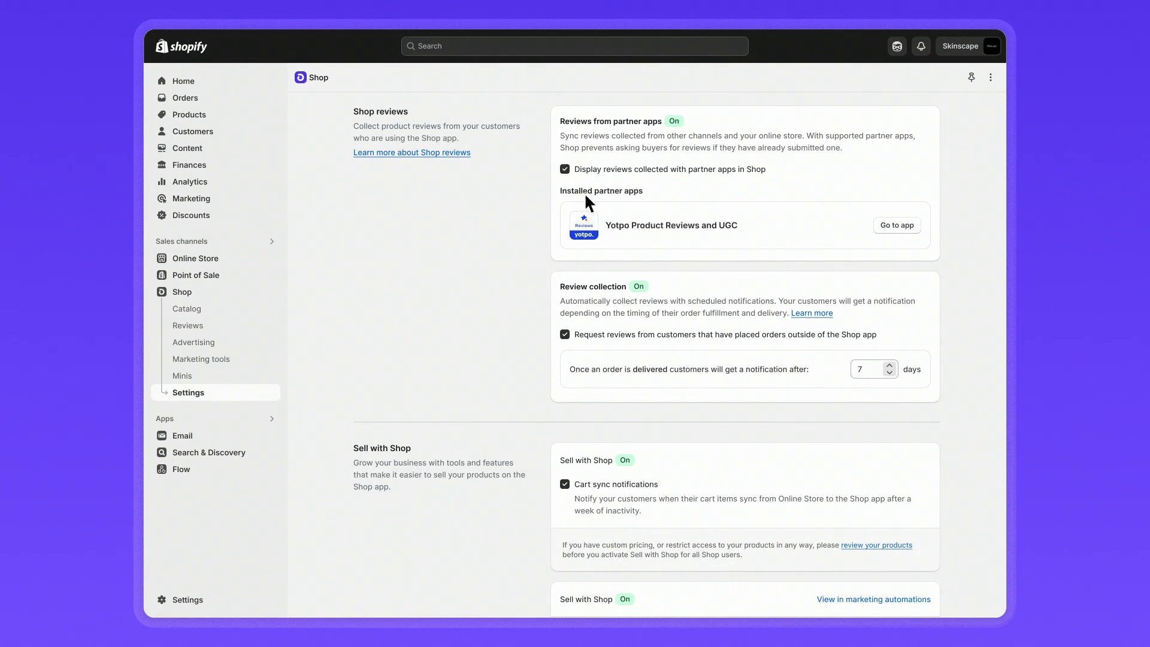
pyautogui.moveTo(892, 375)
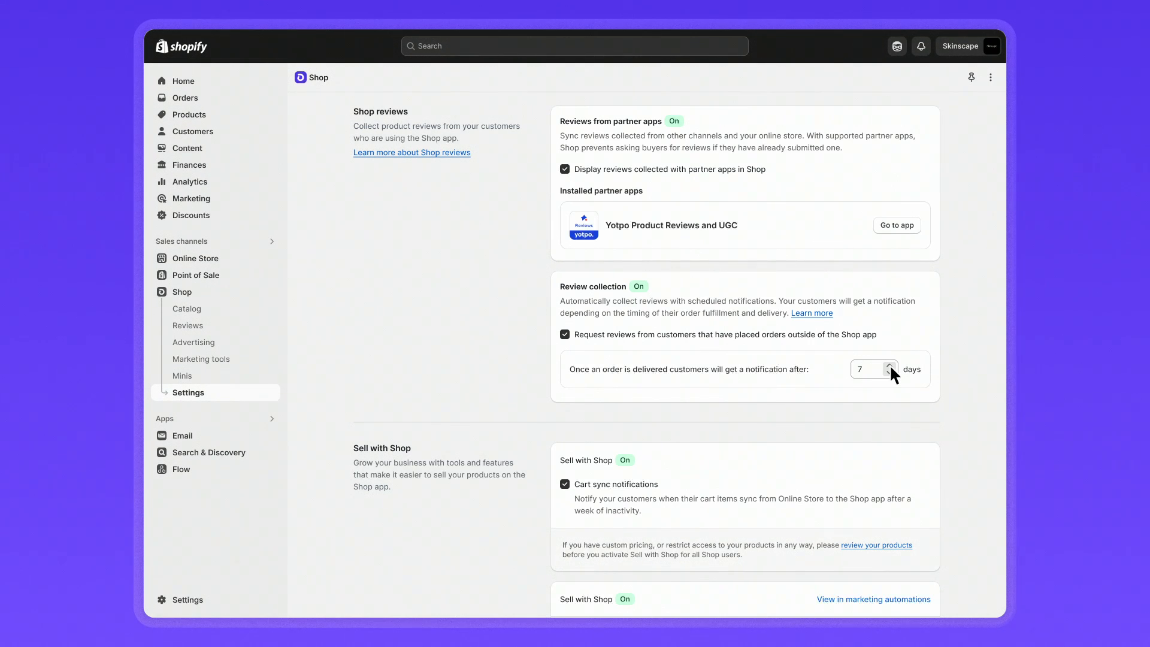
pyautogui.click(891, 364)
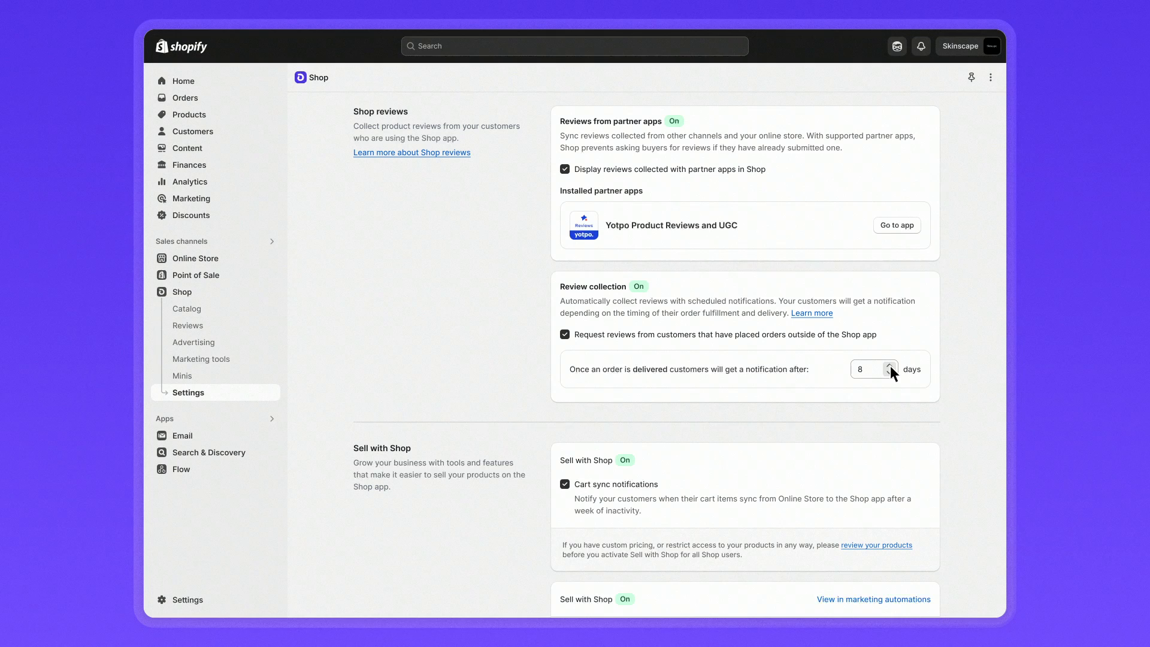
pyautogui.scroll(-3)
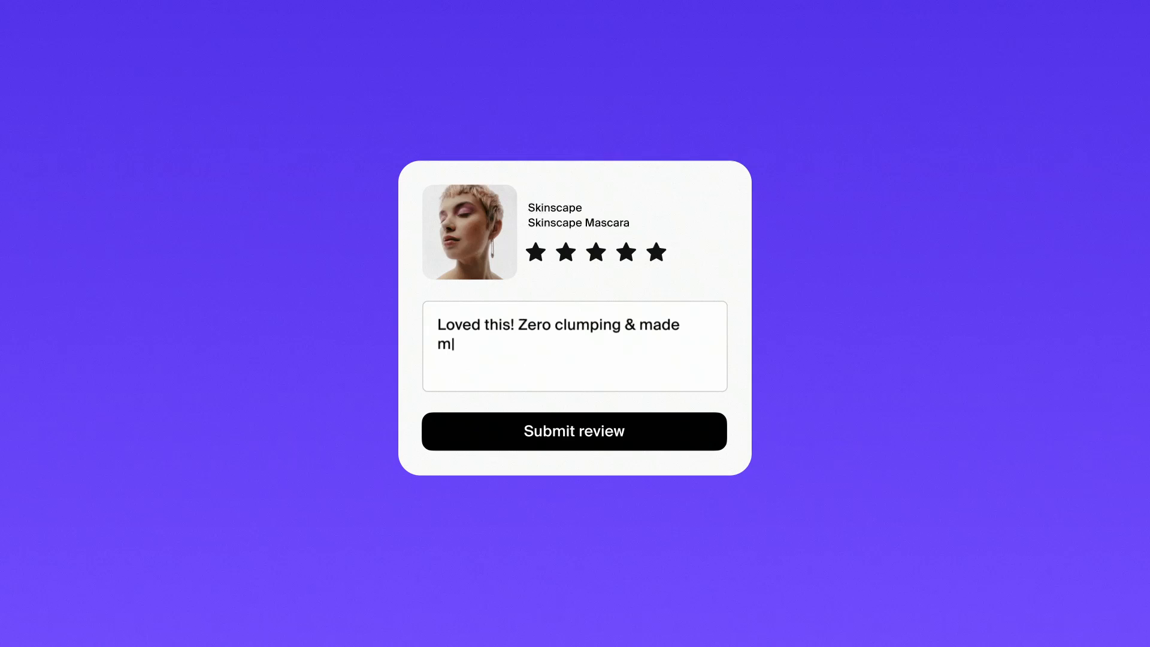
# - Finish the mascara review with 'y lashes pop! Will order again.' and submit it
pyautogui.write('y lashes pop! Will order again.')
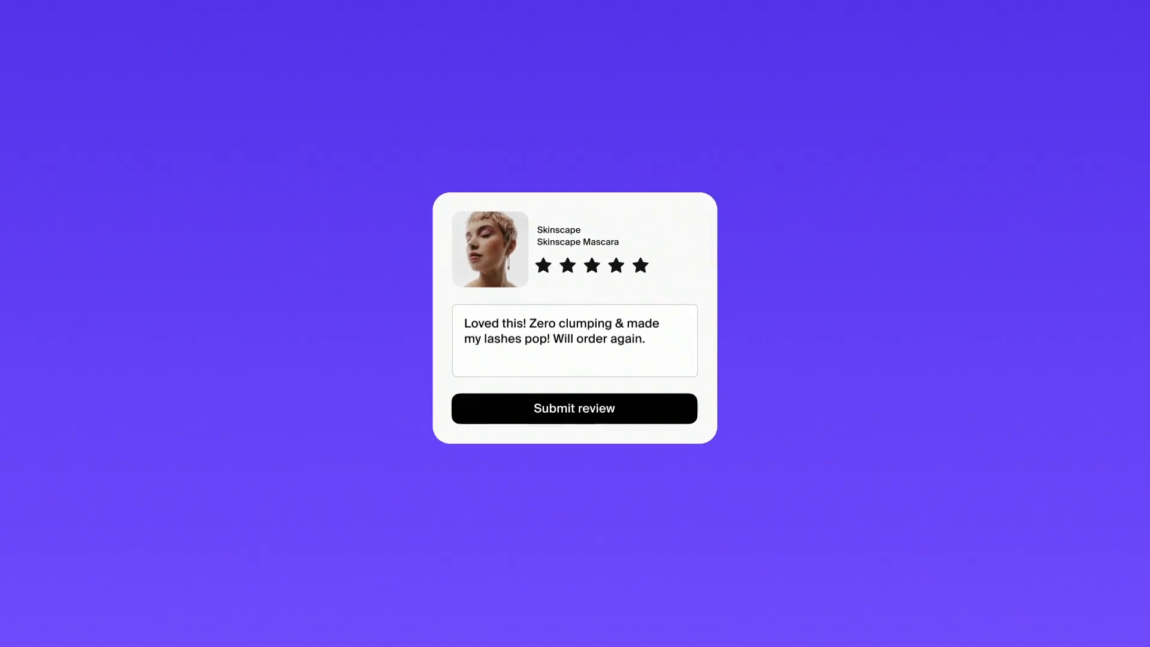
pyautogui.click(574, 407)
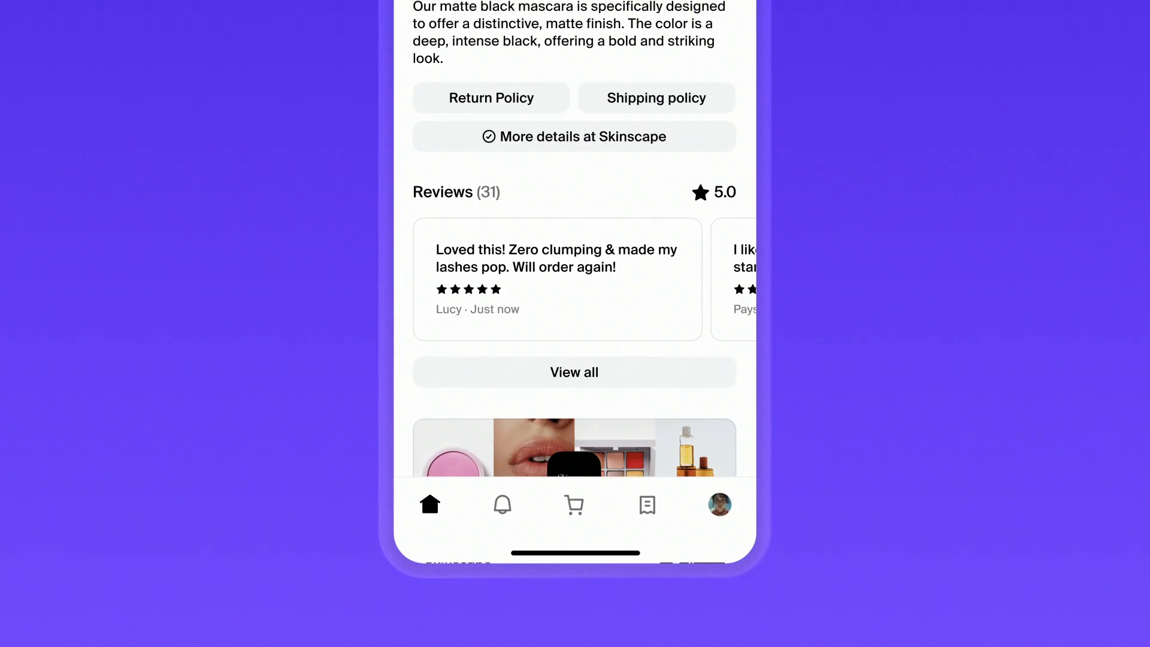
# - Visit the Skinscape store page, then return to the Shop home feed and browse it
pyautogui.click(574, 137)
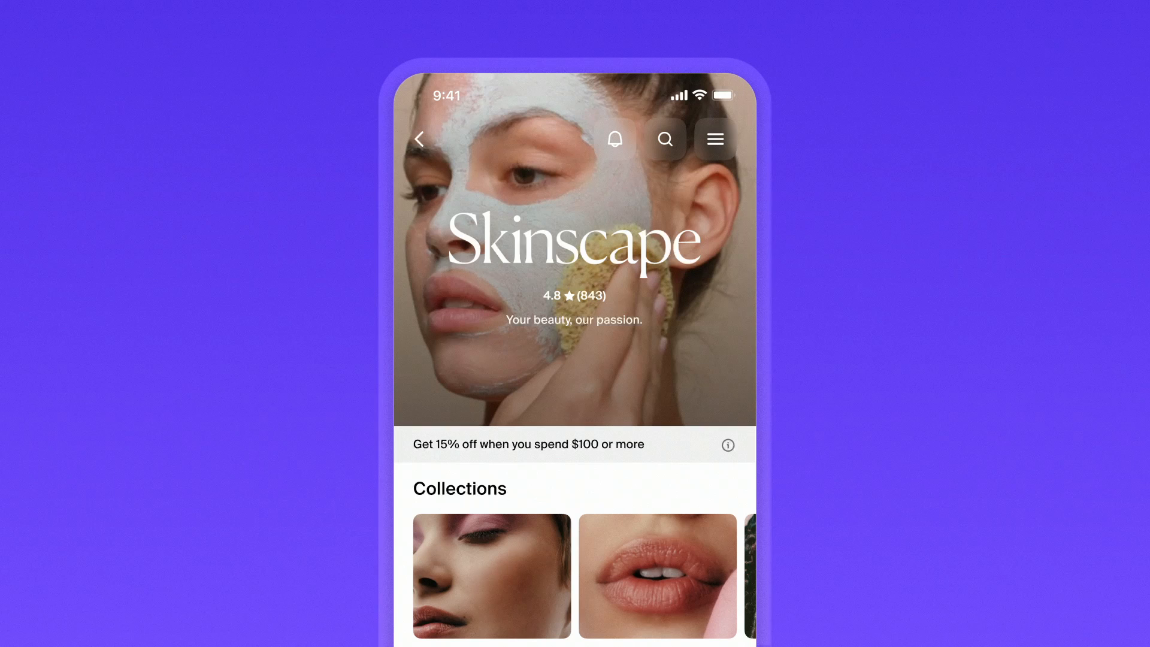
pyautogui.click(664, 139)
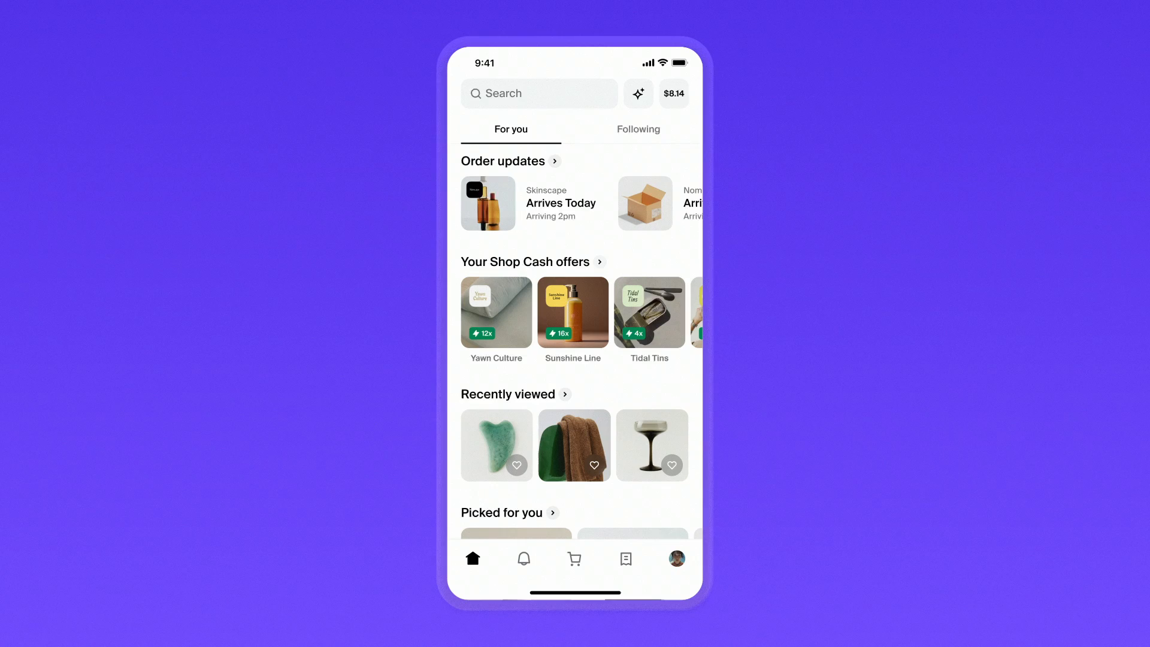
pyautogui.scroll(-3)
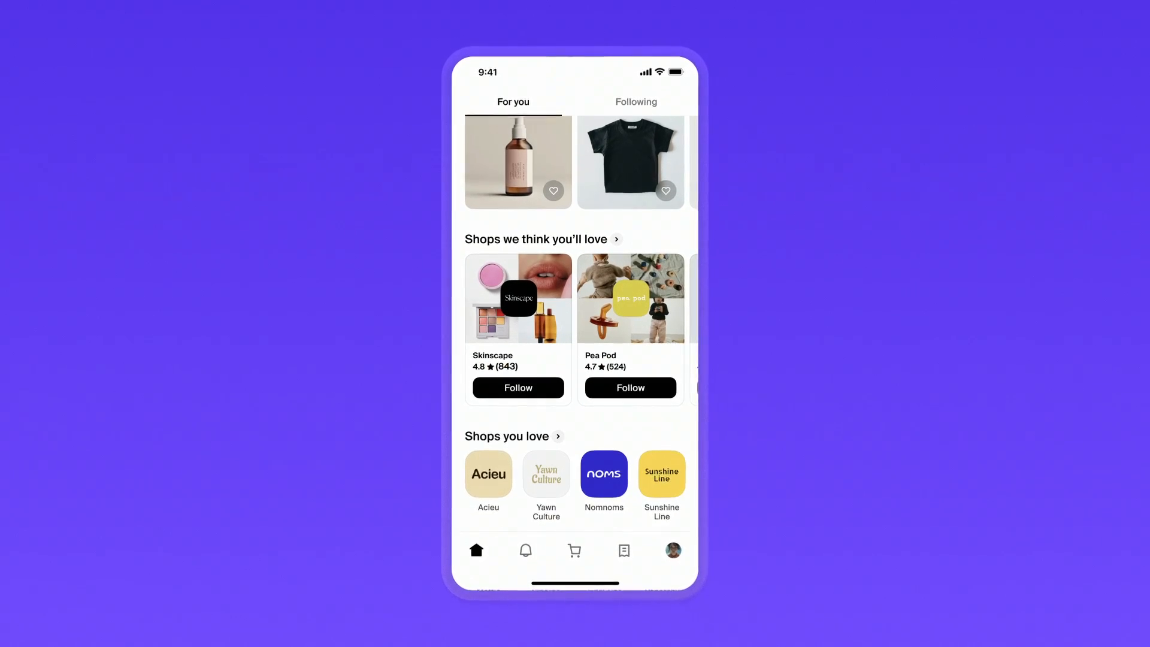